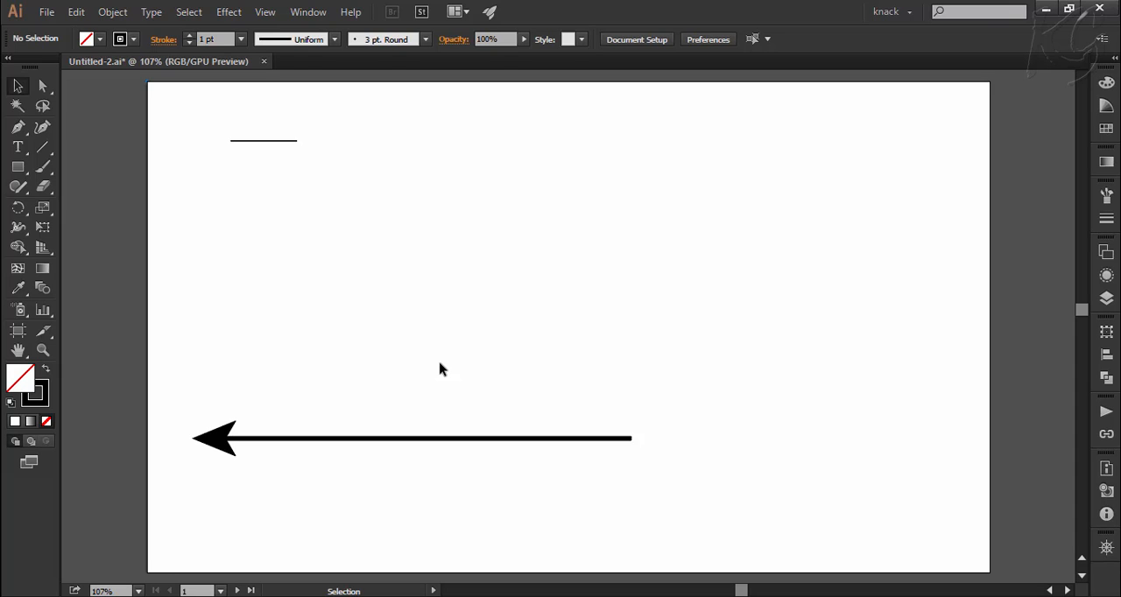
mouse_move(184, 38)
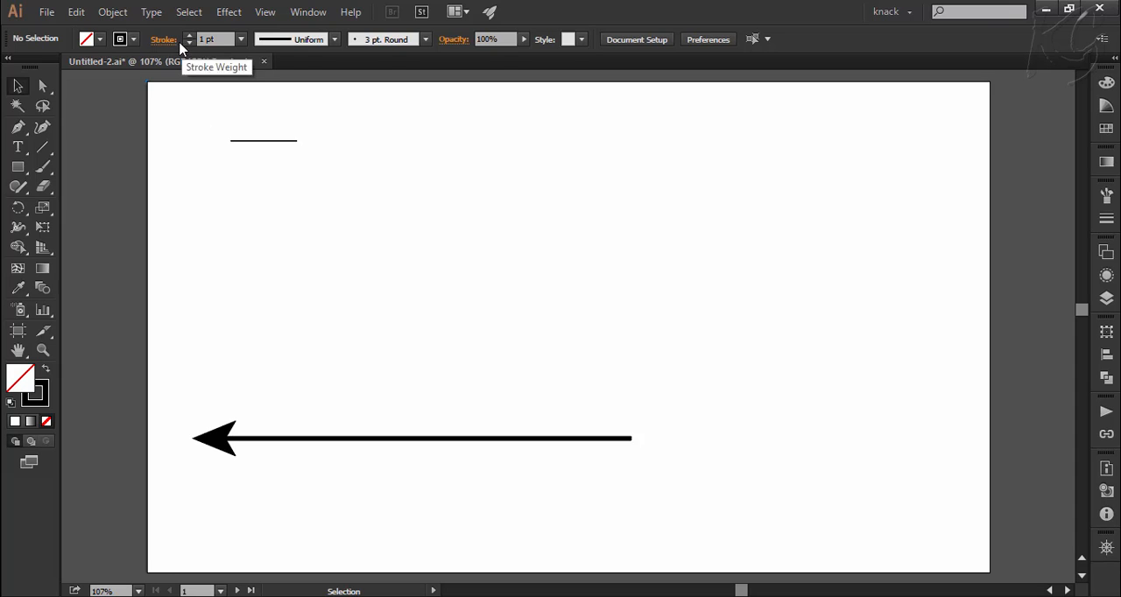
Select the short thin line at the top left and zoom in until it fills the view
click(161, 38)
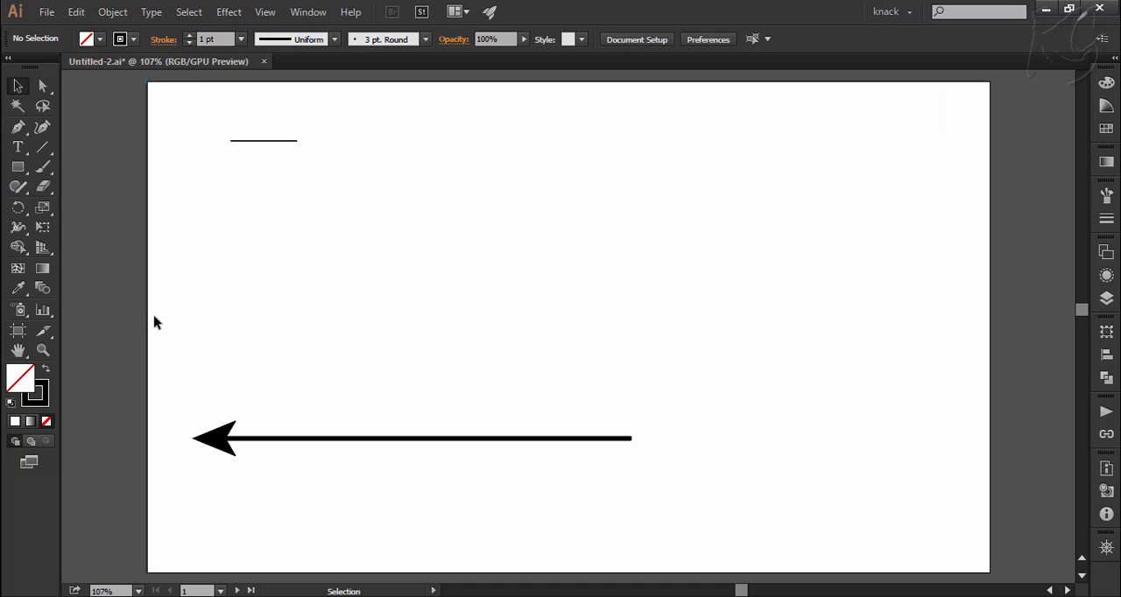
mouse_move(112, 280)
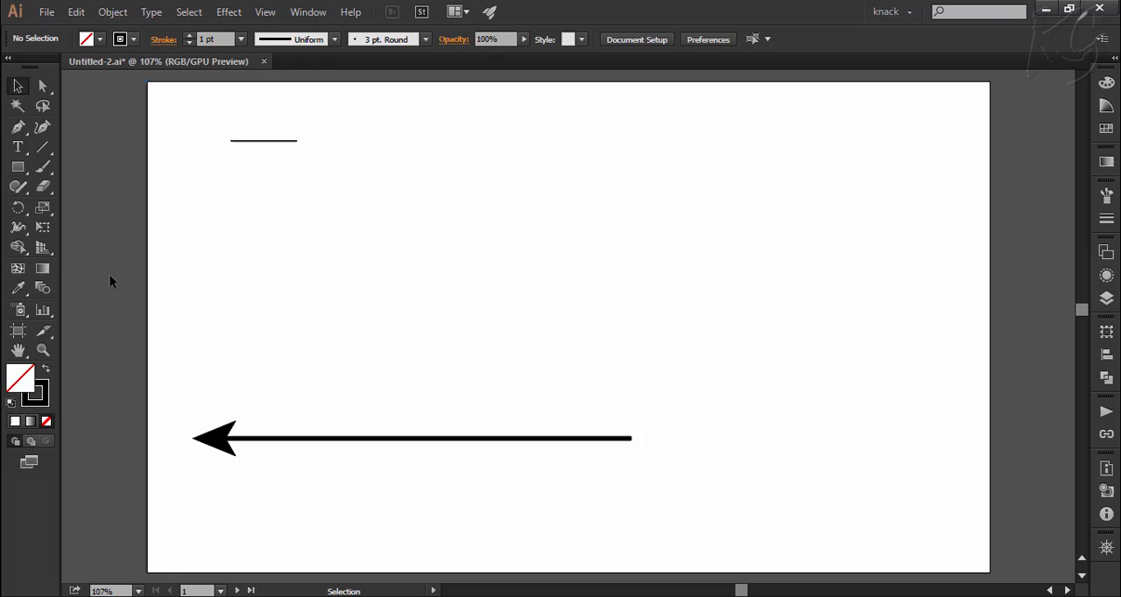
mouse_move(17, 231)
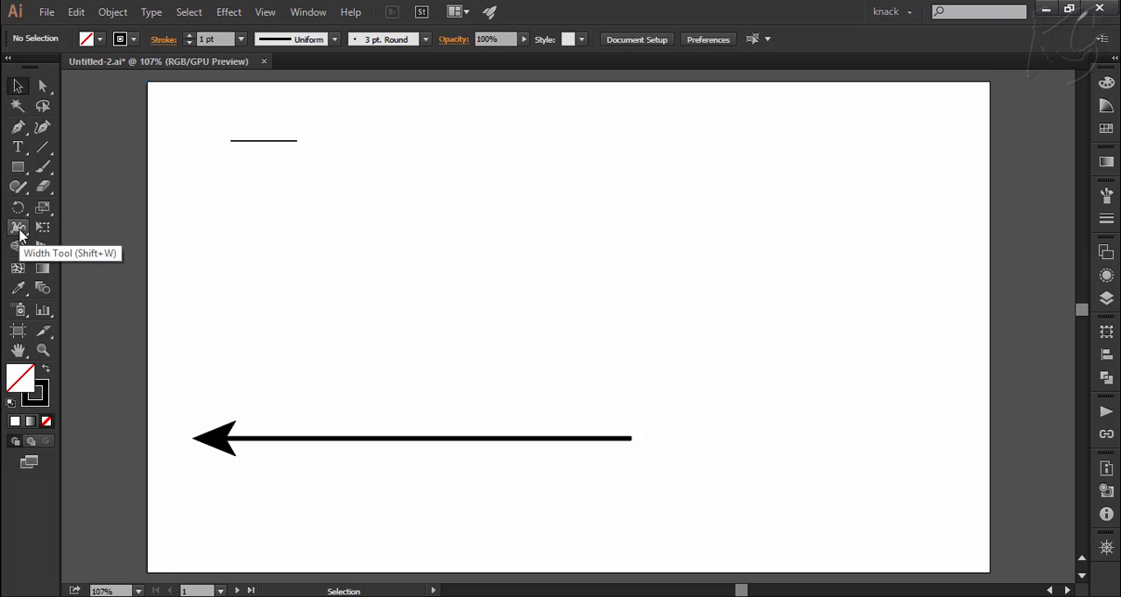
mouse_move(208, 186)
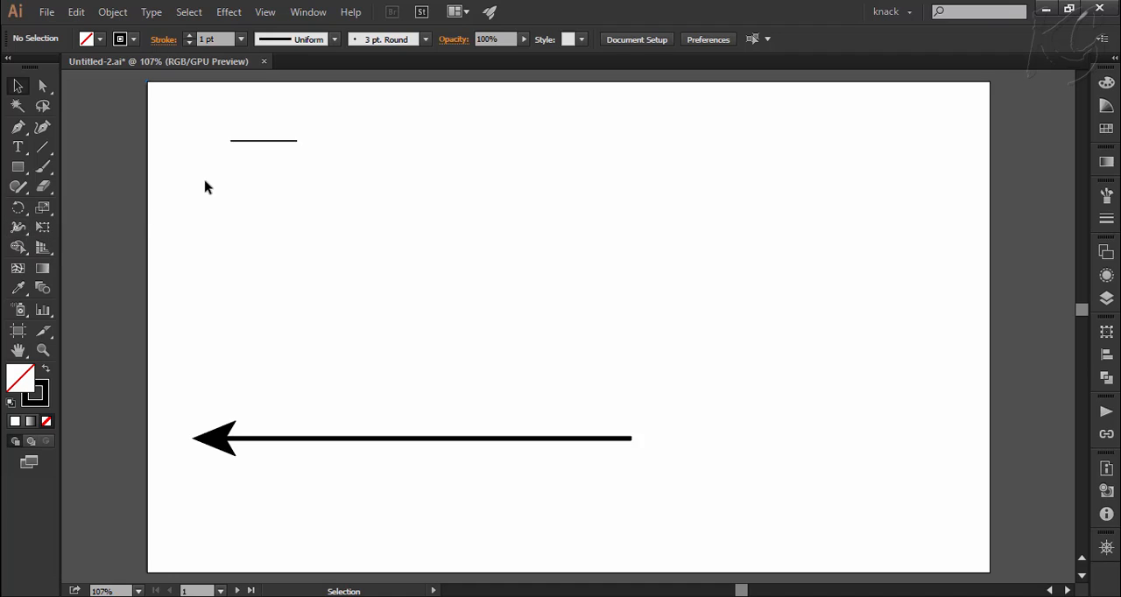
click(263, 140)
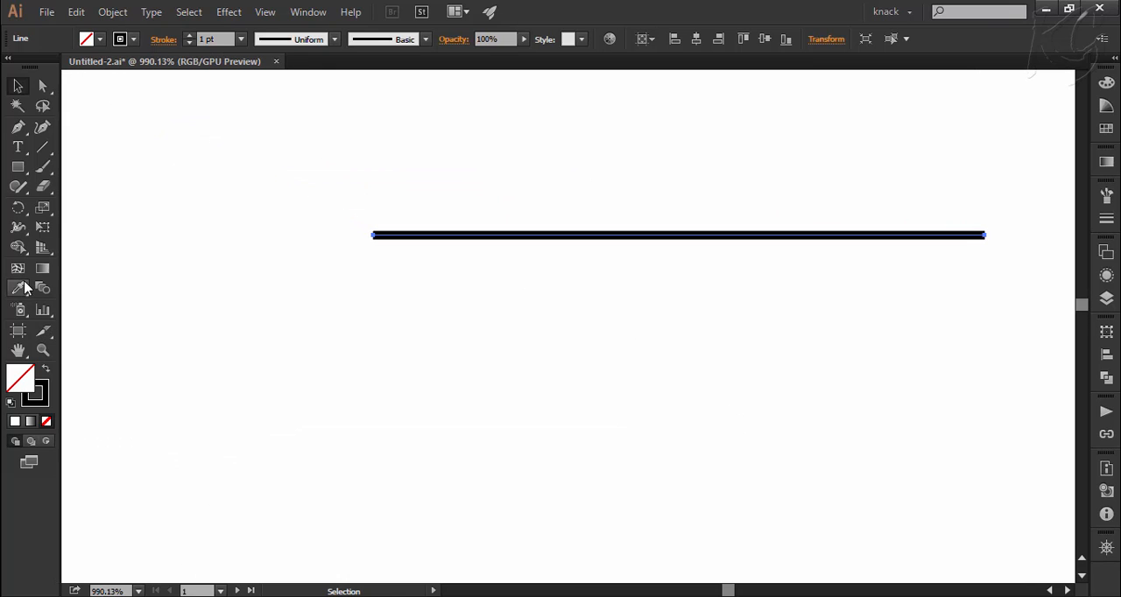
Switch to the Width Tool so a 1 pt width readout shows along the line
click(452, 282)
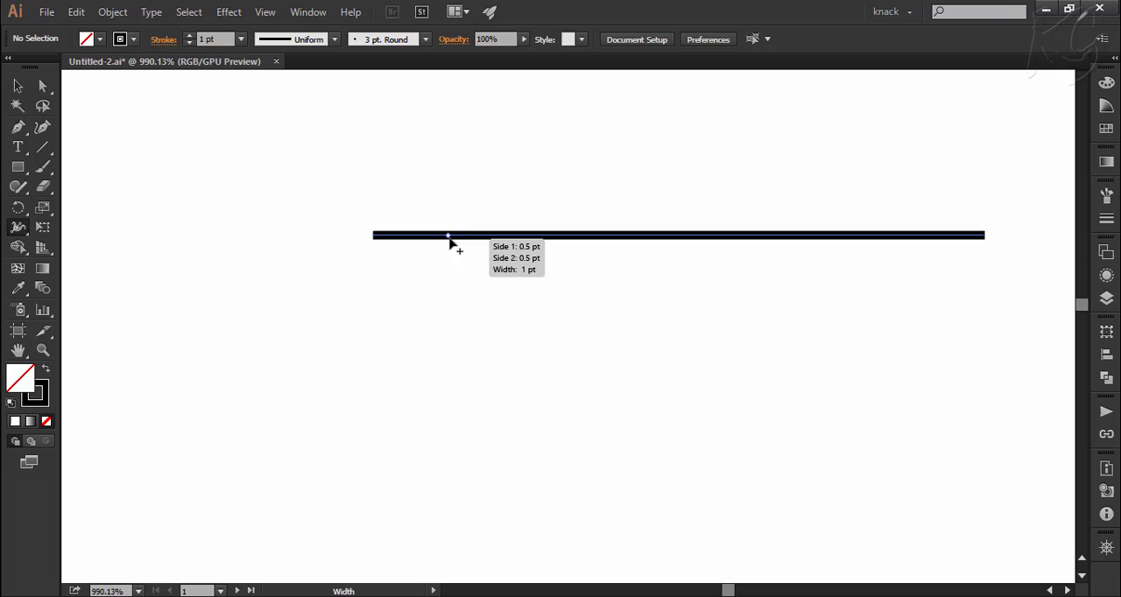
mouse_move(564, 245)
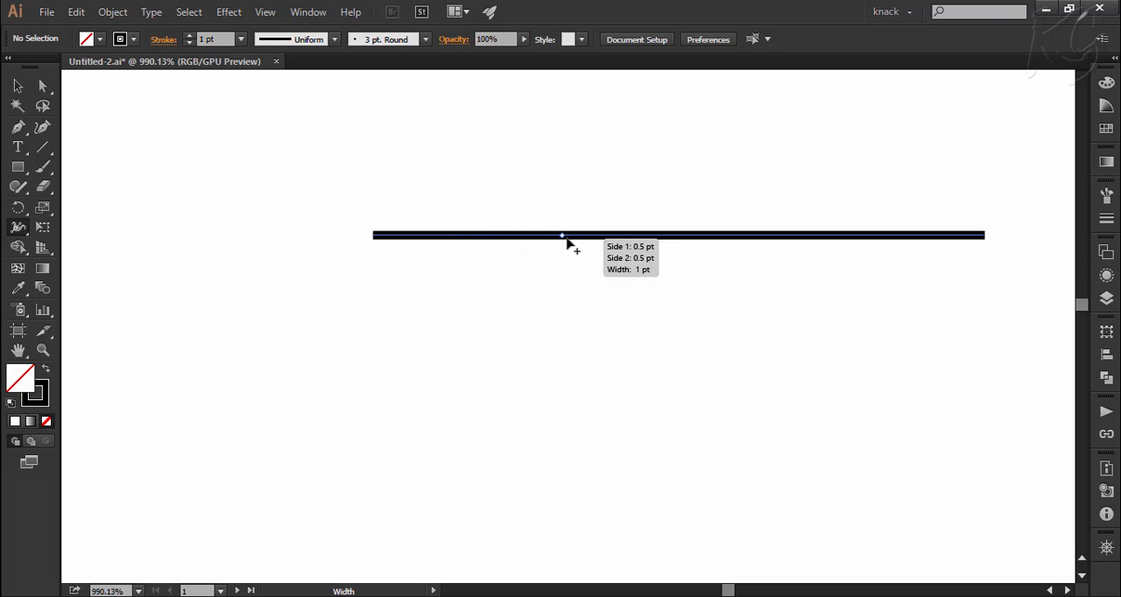
mouse_move(672, 243)
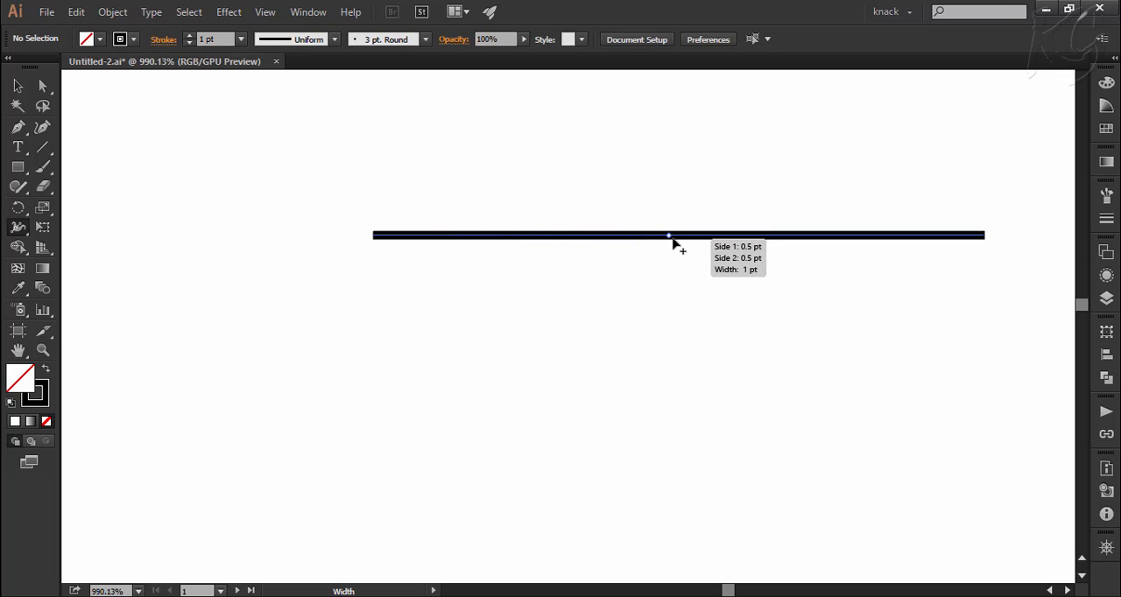
mouse_move(686, 245)
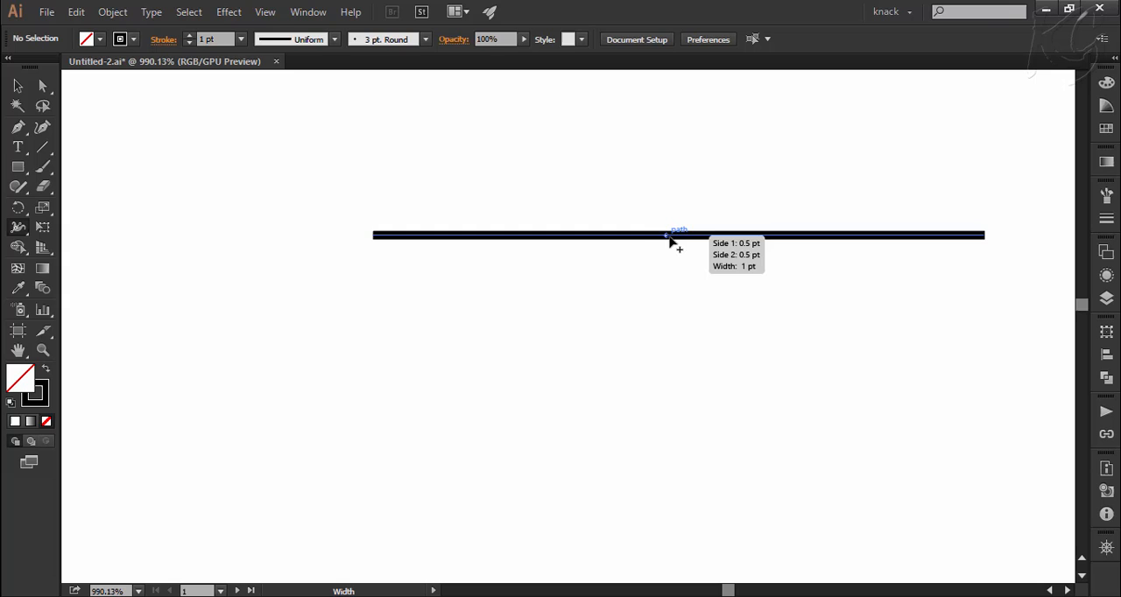
mouse_move(685, 247)
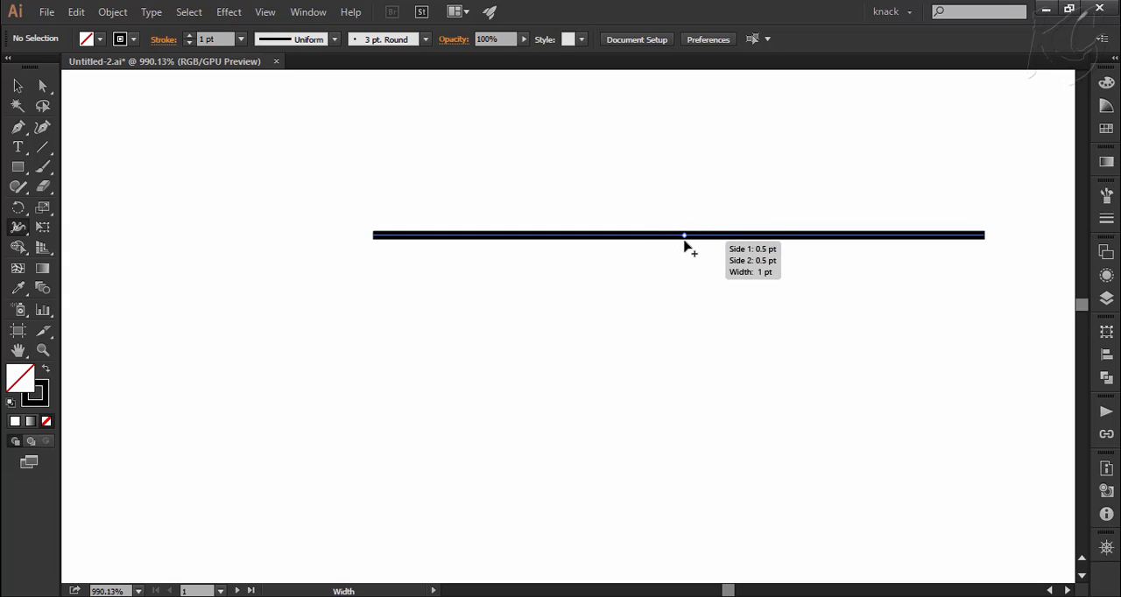
Shape the line into a blade: flared left end, wide body sliding right, tapering to a point
drag(683, 235, 684, 281)
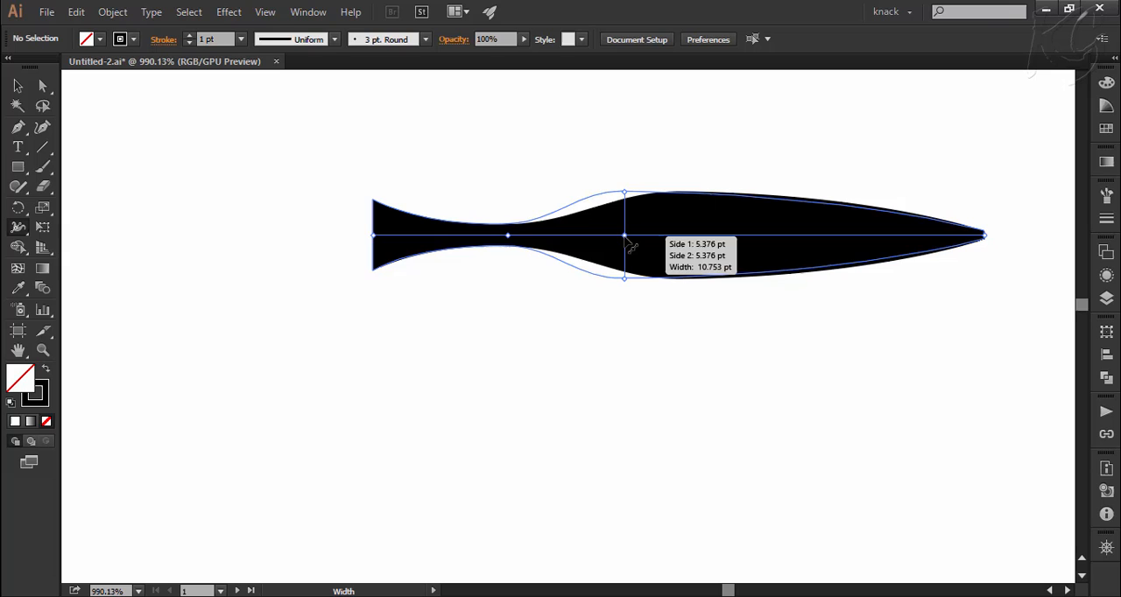
drag(624, 235, 722, 235)
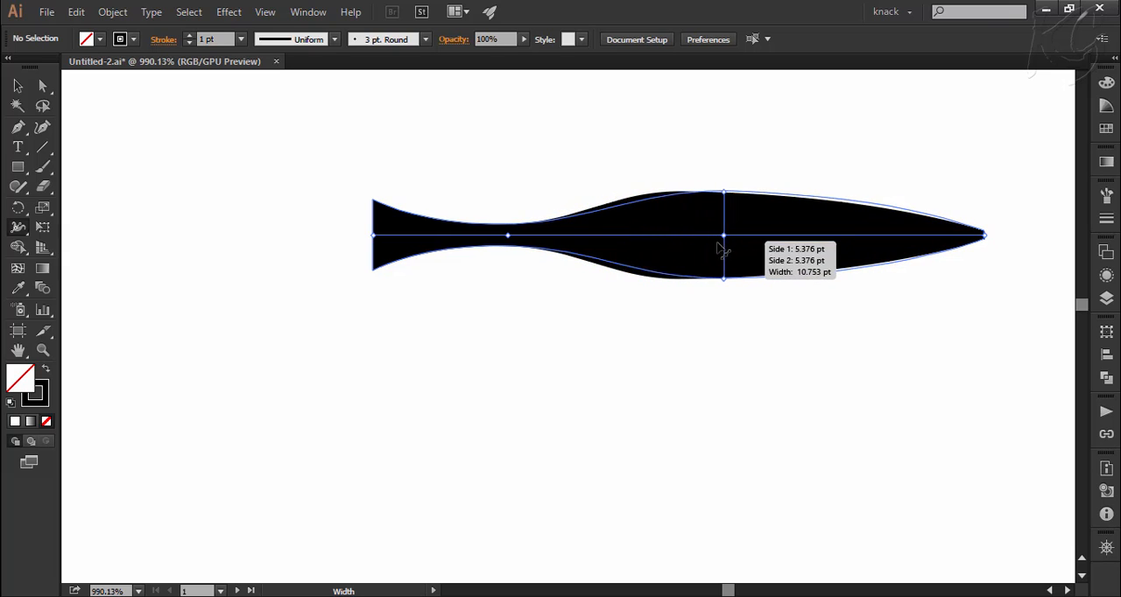
drag(722, 235, 676, 235)
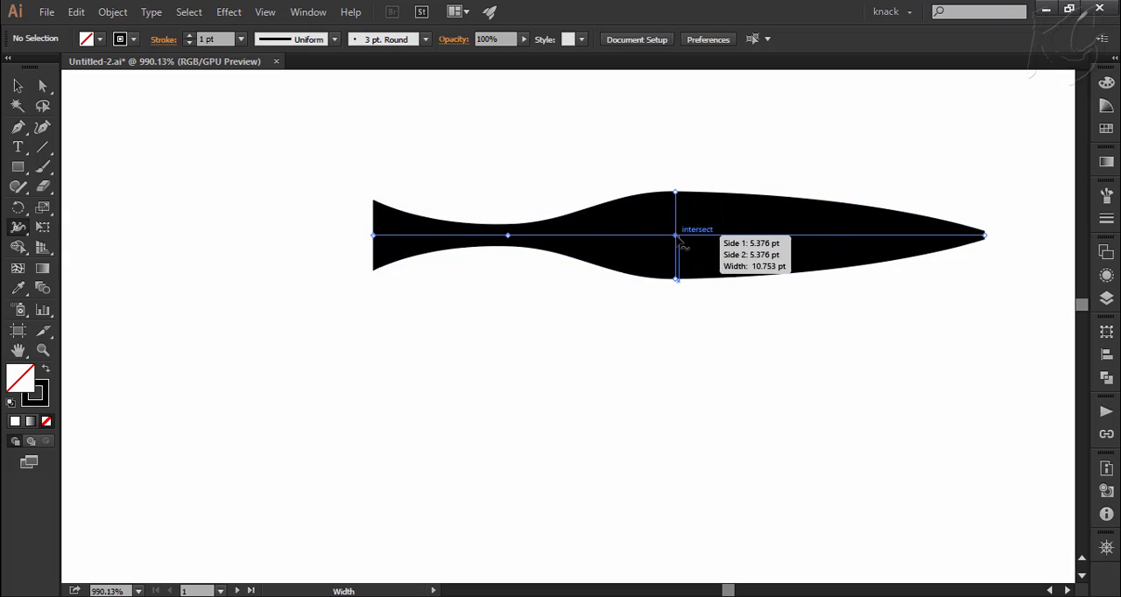
drag(677, 235, 844, 236)
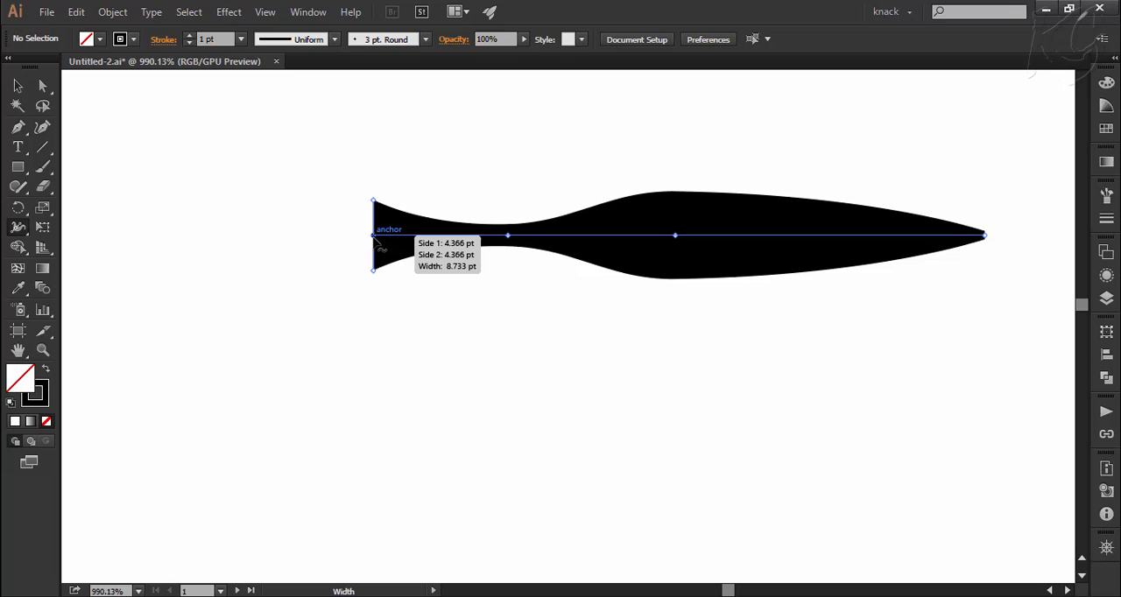
drag(375, 263, 394, 270)
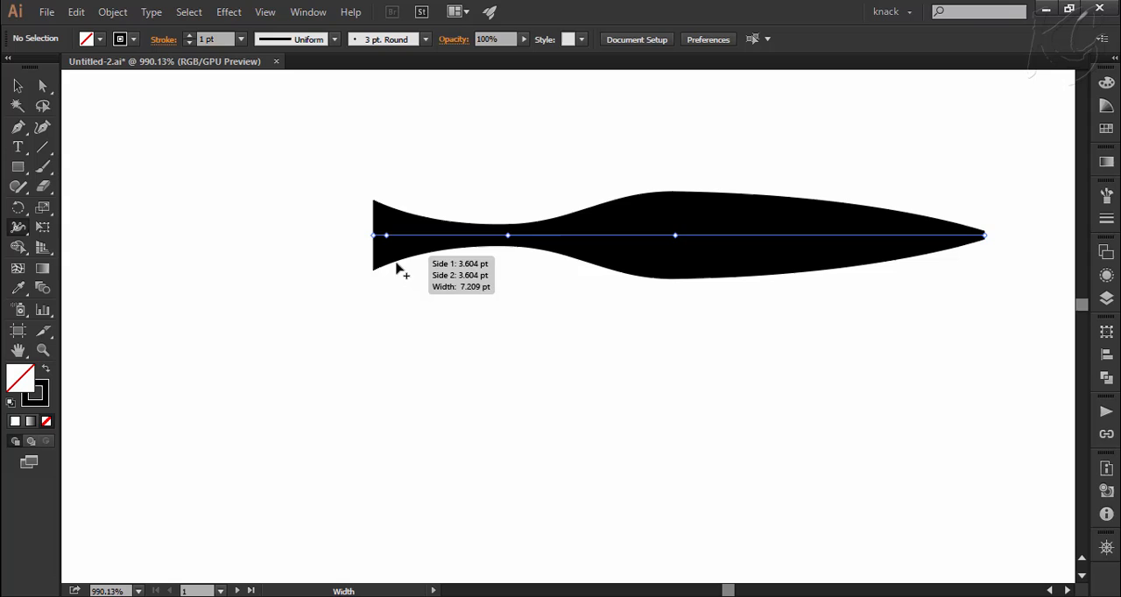
mouse_move(985, 235)
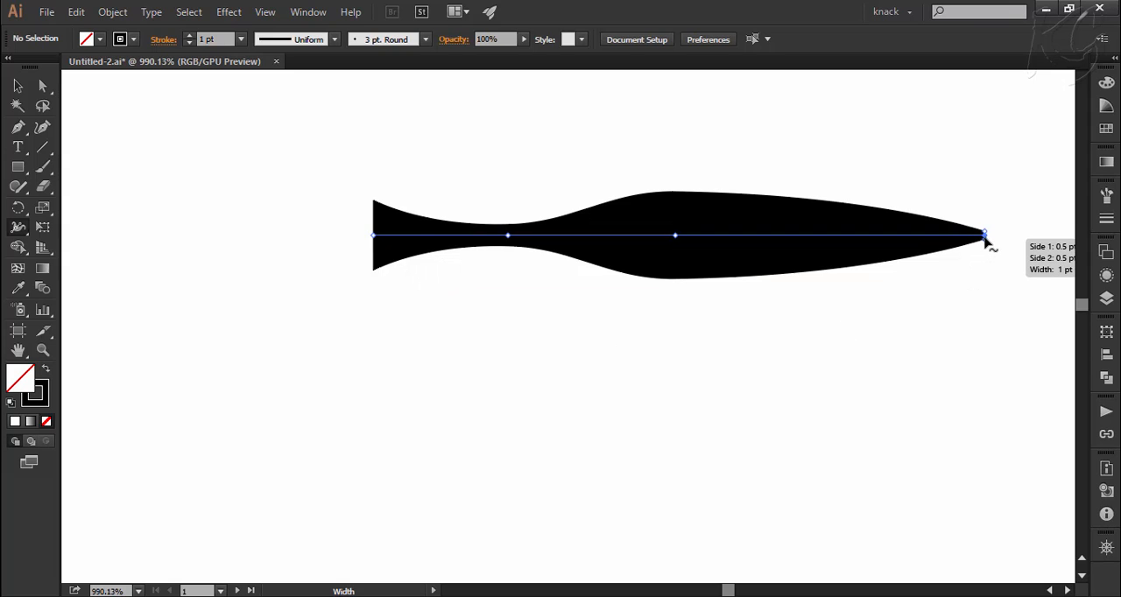
Edit the right end's width point, reading 0.5 pt per side, to make the tip blunt
double_click(985, 235)
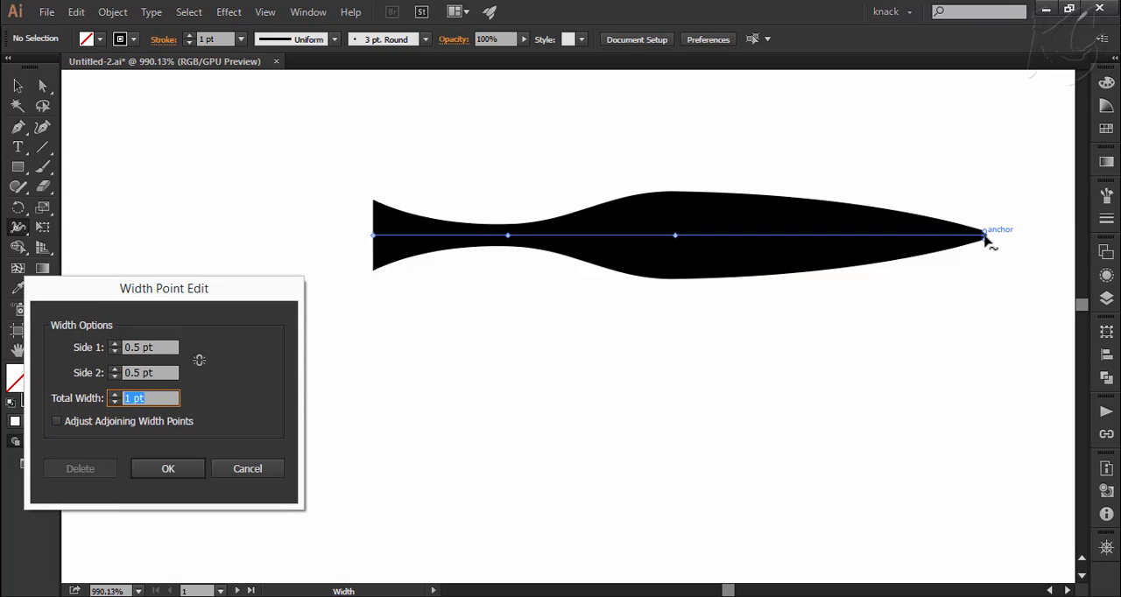
mouse_move(383, 361)
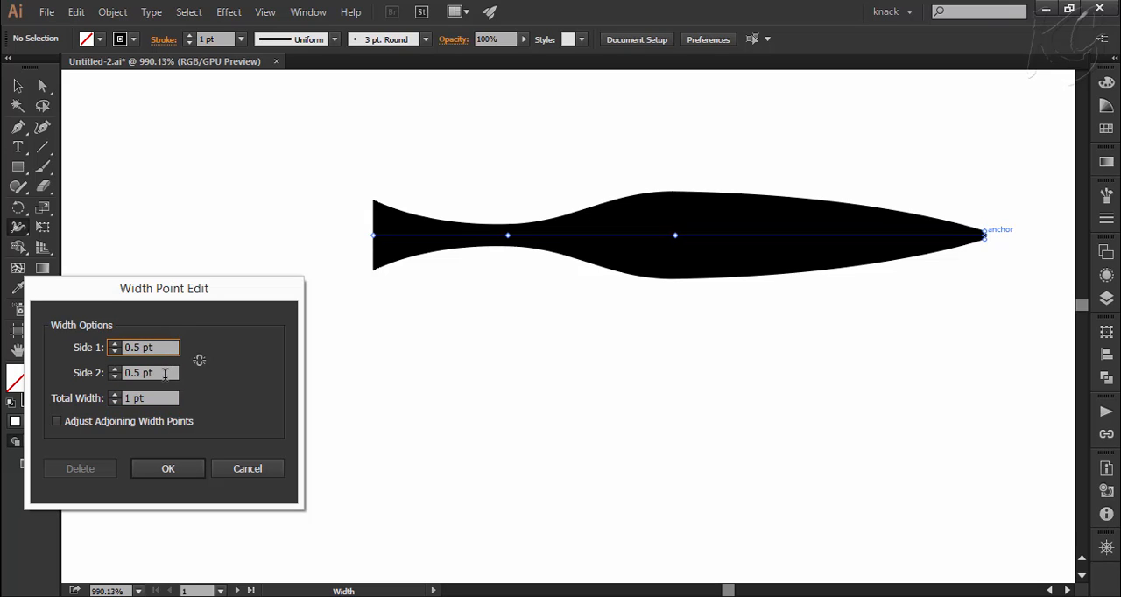
click(144, 373)
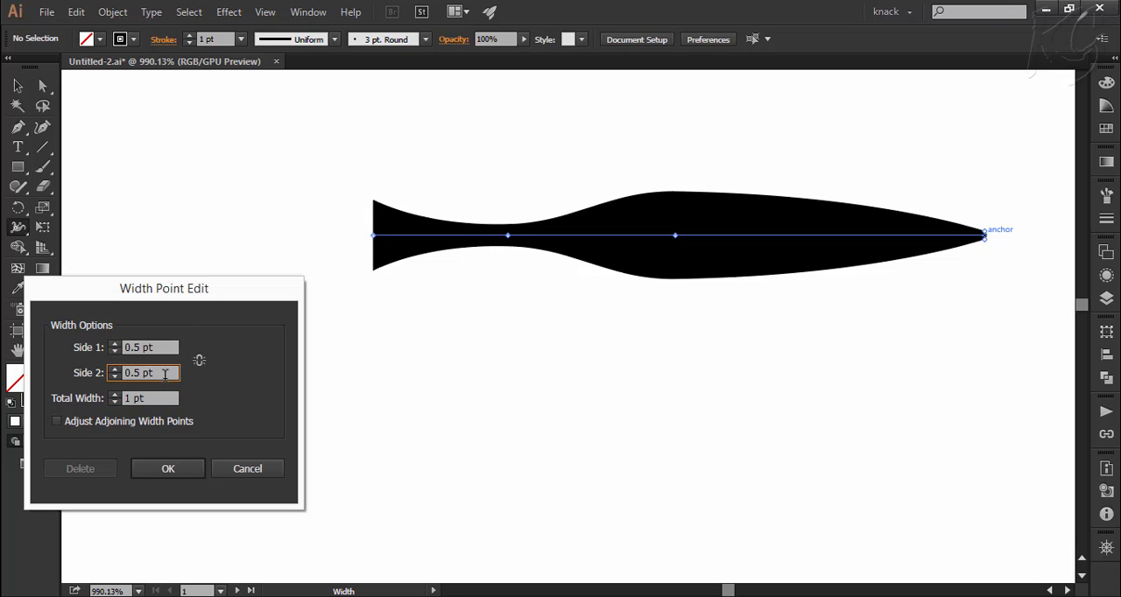
mouse_move(201, 373)
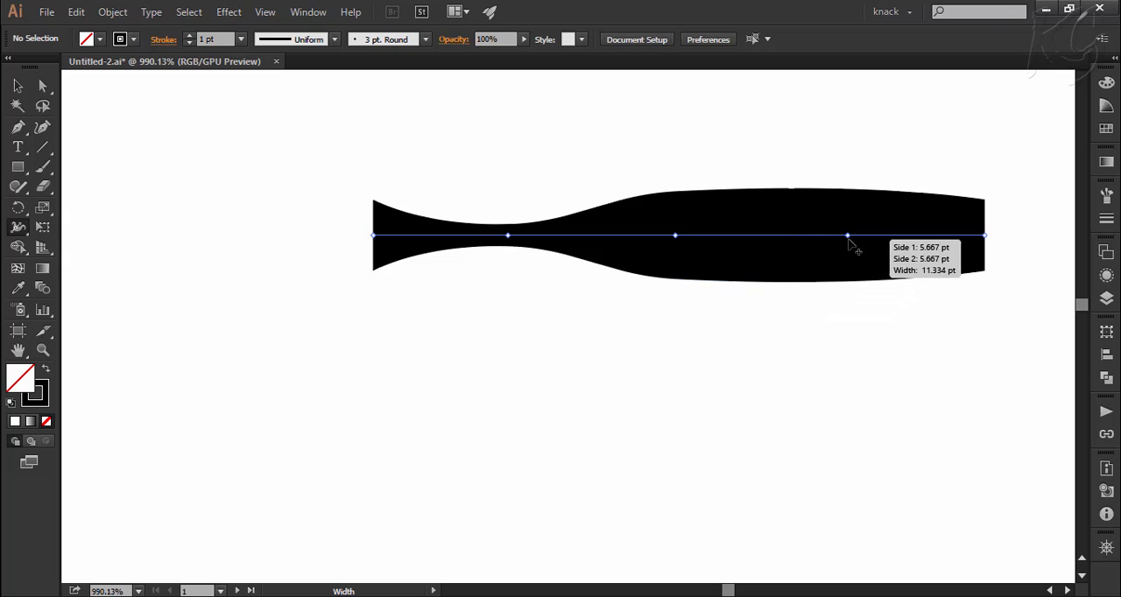
Move the right width point inward, set its total width to 1.33 pt, and deselect the stroke
drag(848, 236, 508, 236)
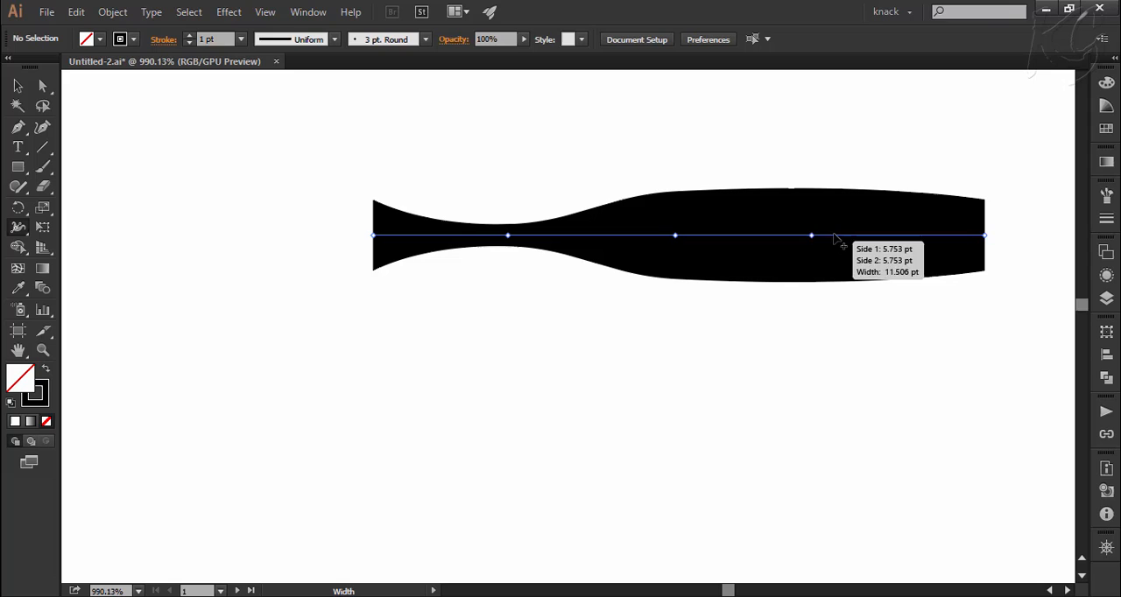
double_click(833, 234)
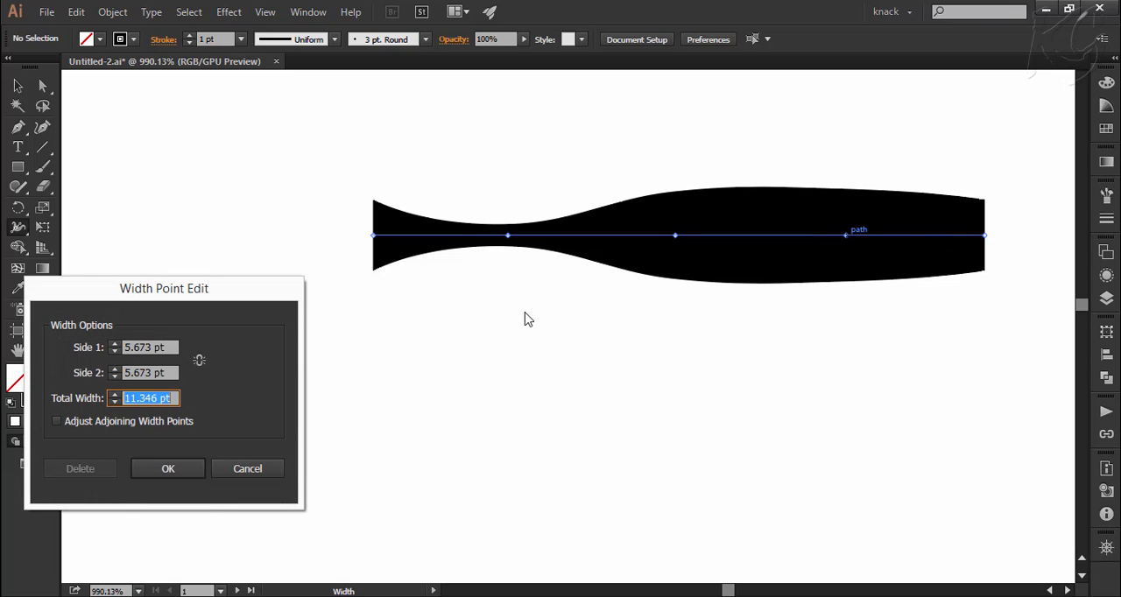
text(1.33)
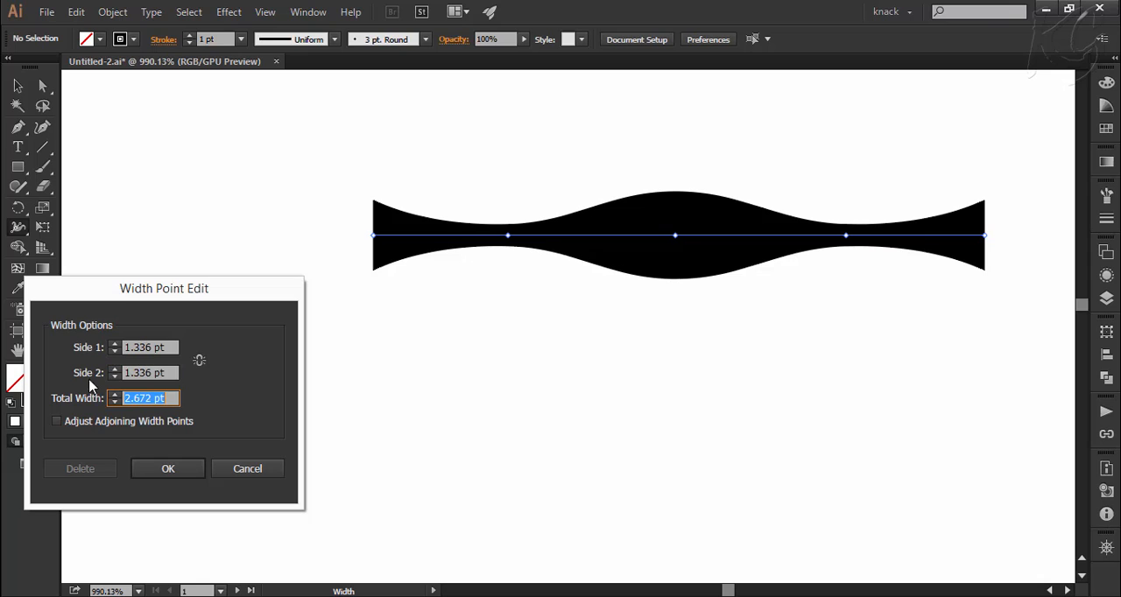
click(168, 469)
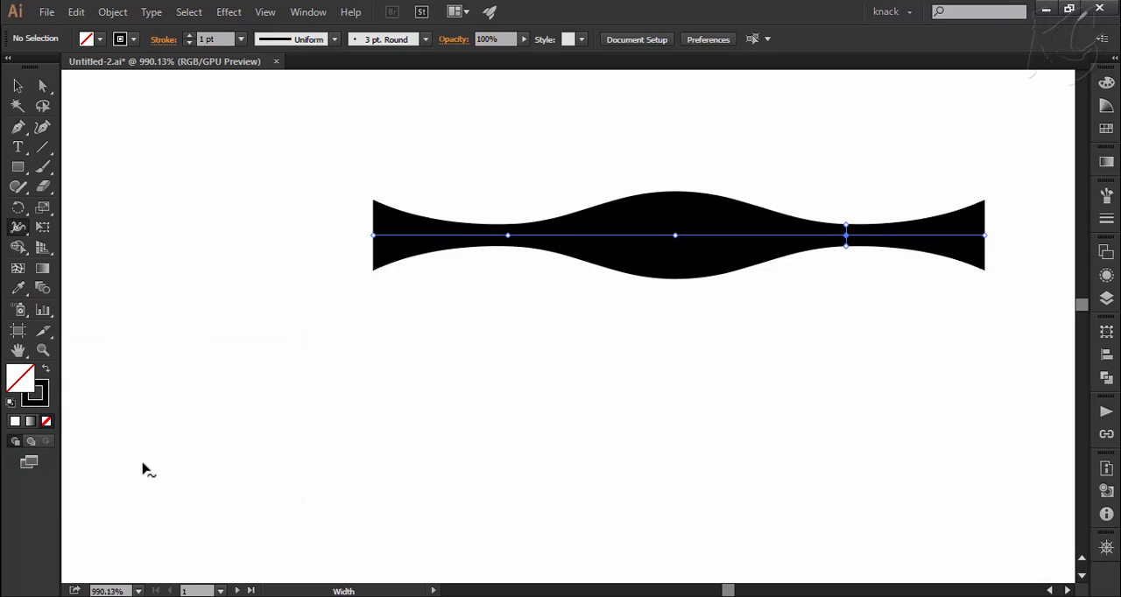
mouse_move(189, 462)
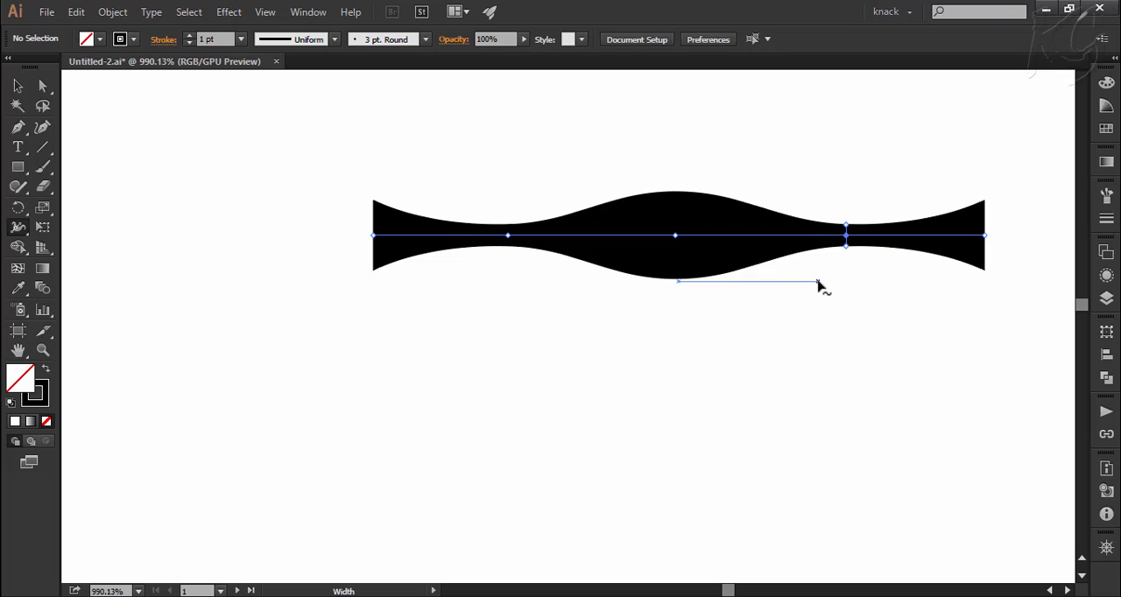
click(802, 308)
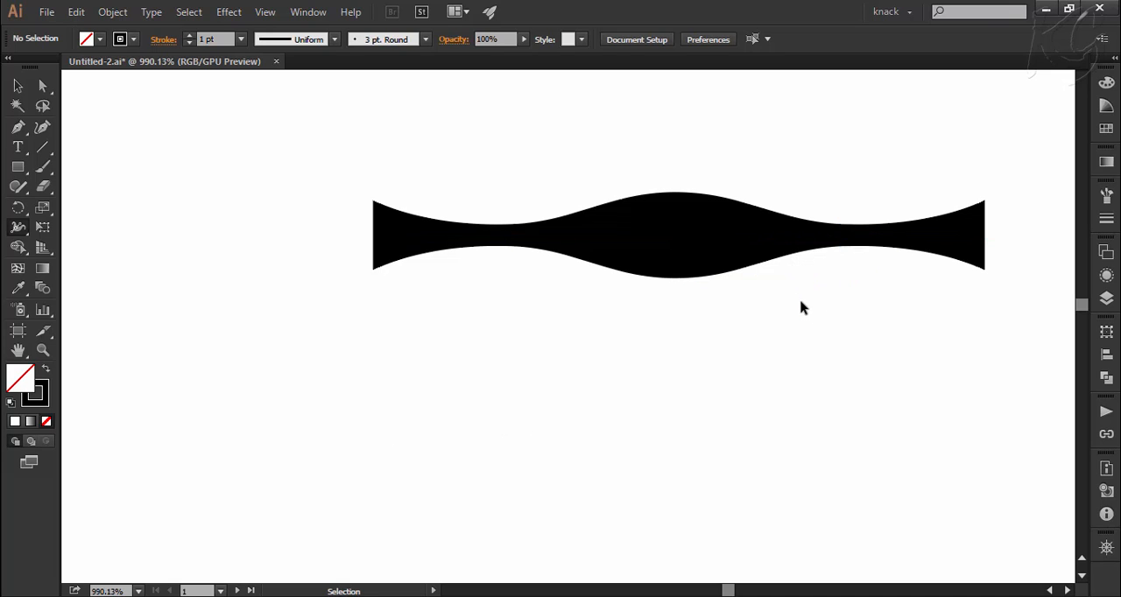
mouse_move(803, 328)
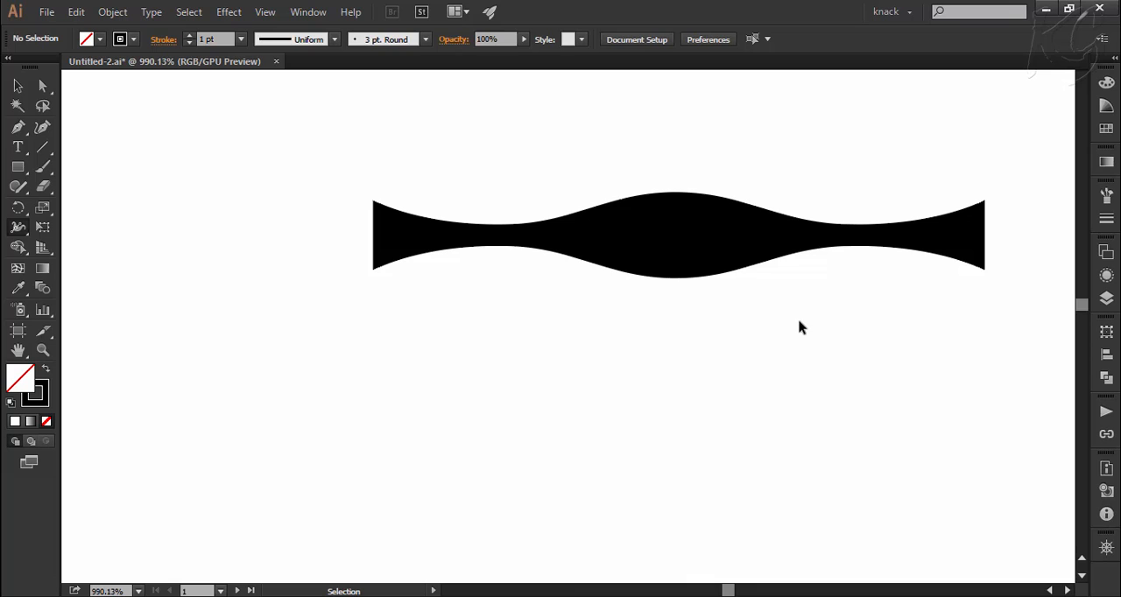
mouse_move(653, 346)
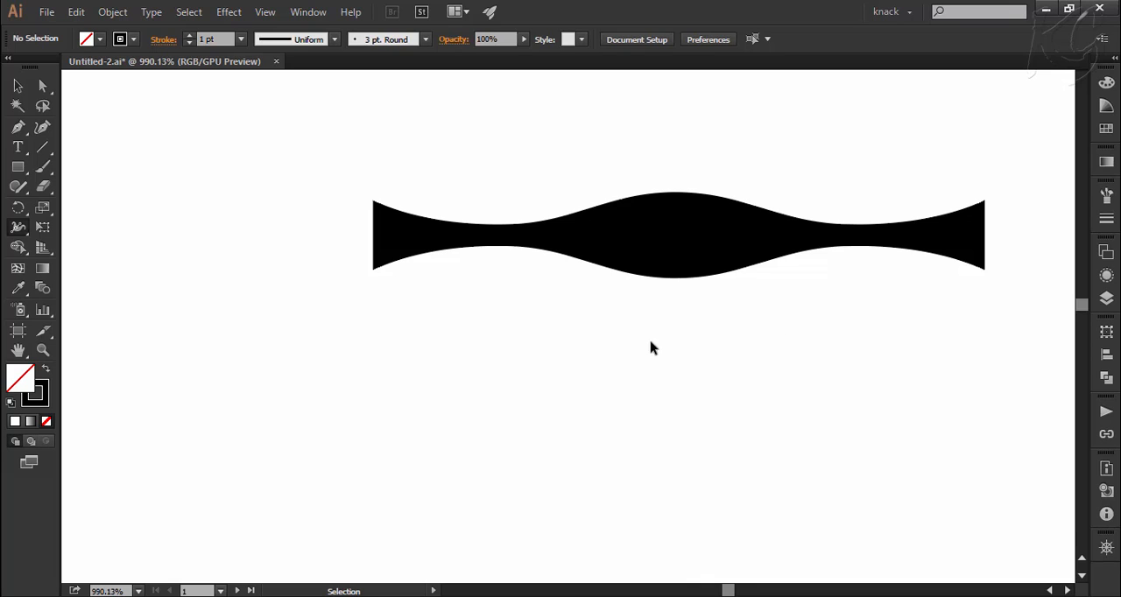
mouse_move(296, 83)
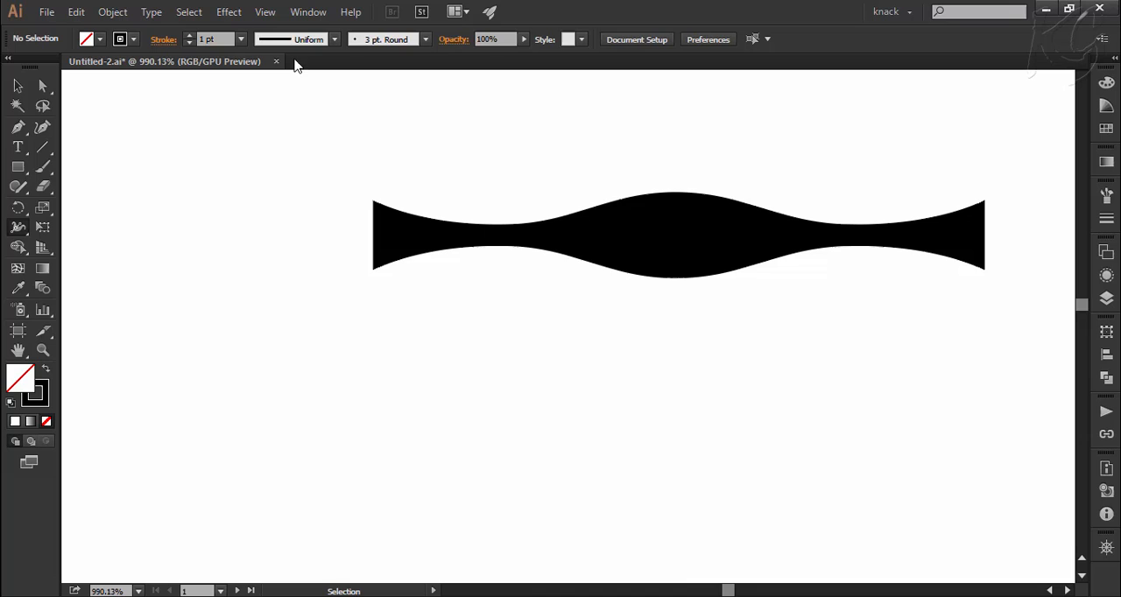
mouse_move(324, 63)
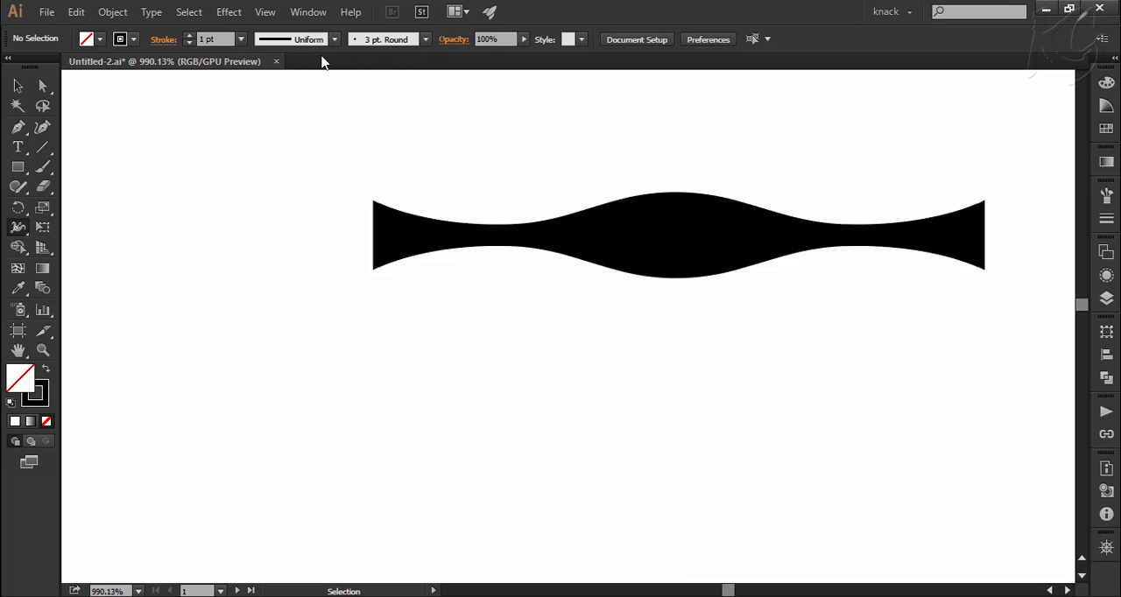
mouse_move(251, 45)
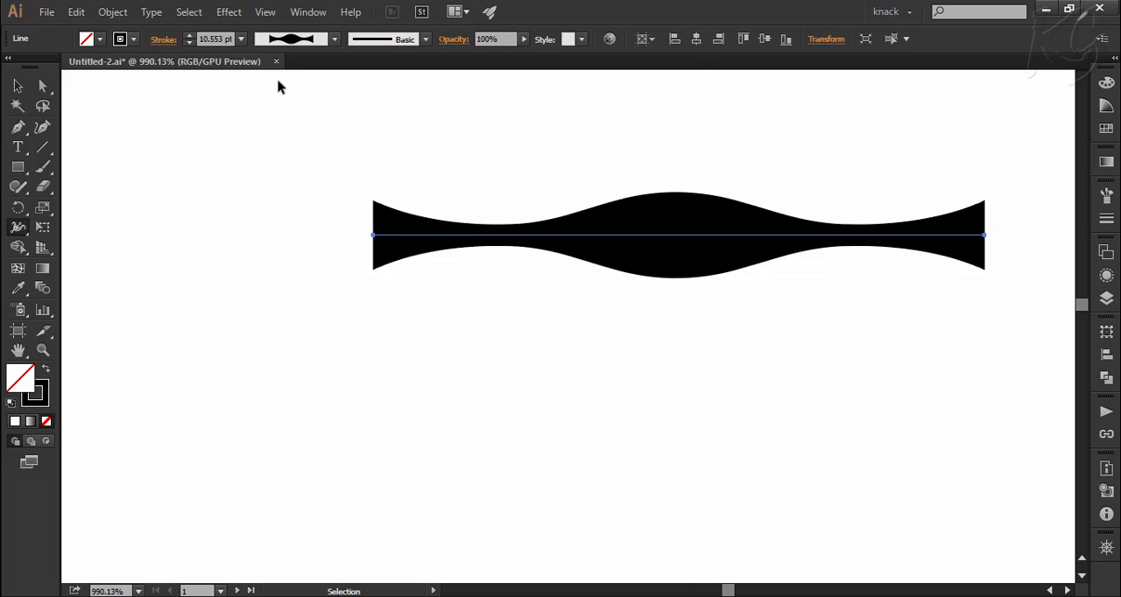
mouse_move(294, 39)
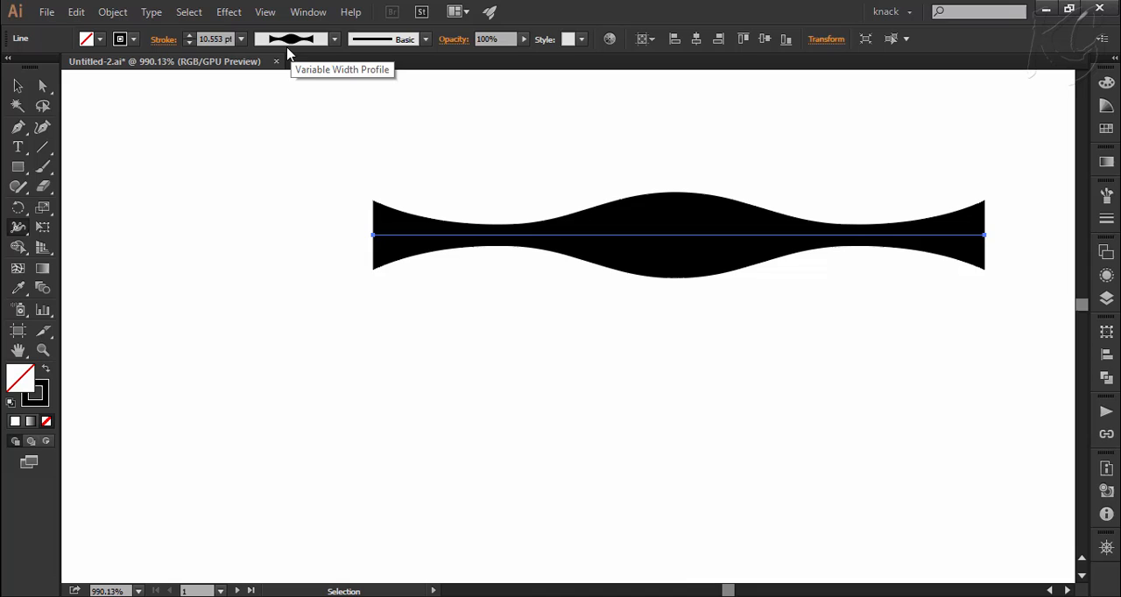
mouse_move(195, 46)
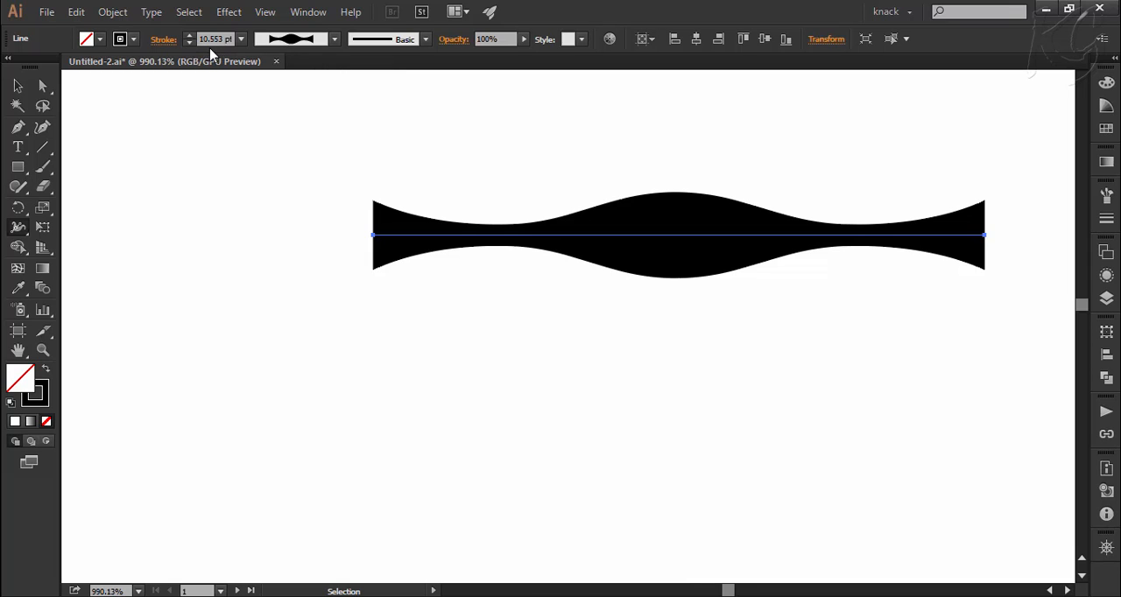
mouse_move(336, 52)
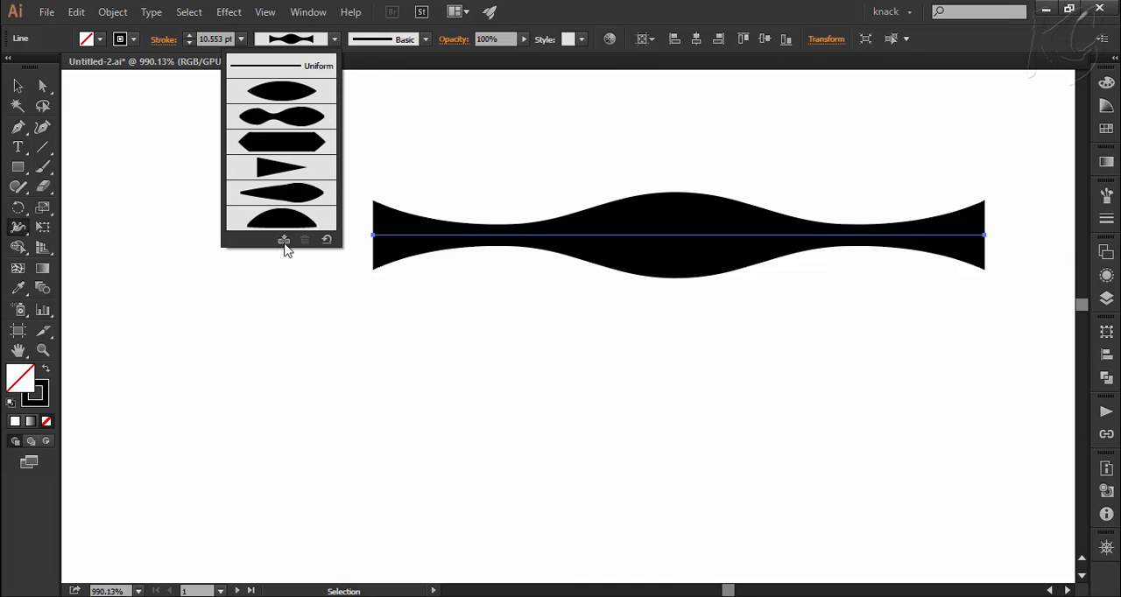
Add the line's width shape to profiles as 'curved' and check it in the profile list
click(284, 240)
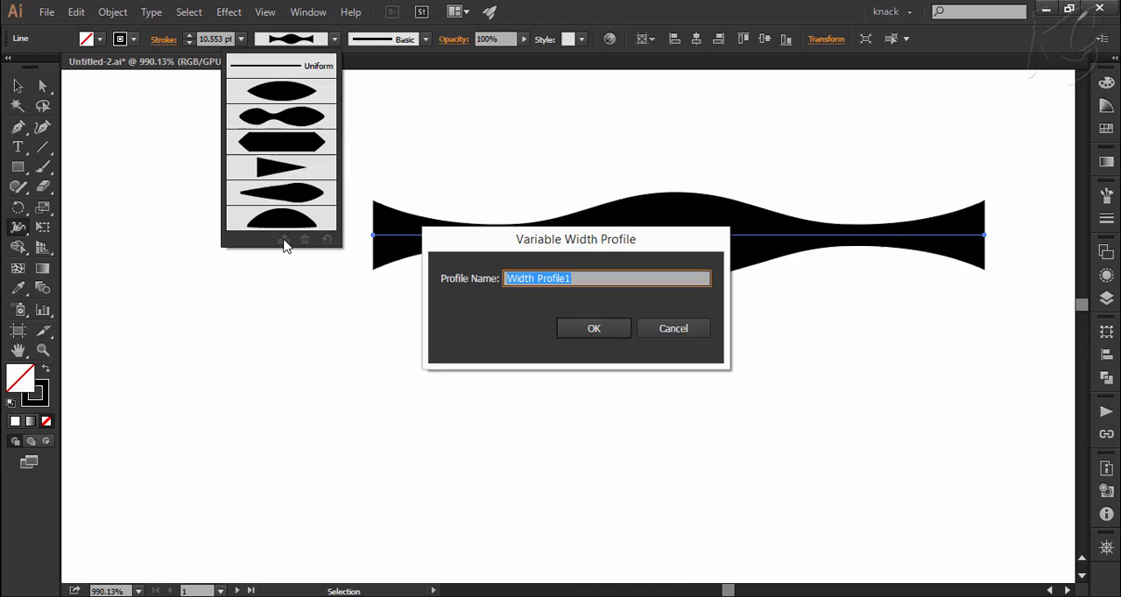
text(curved)
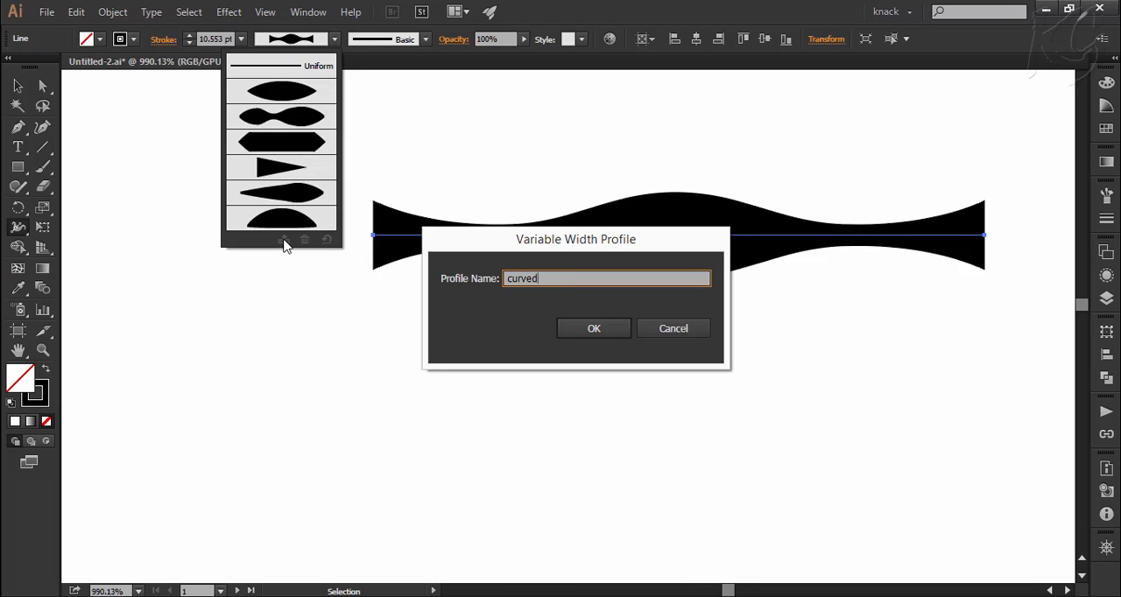
click(592, 327)
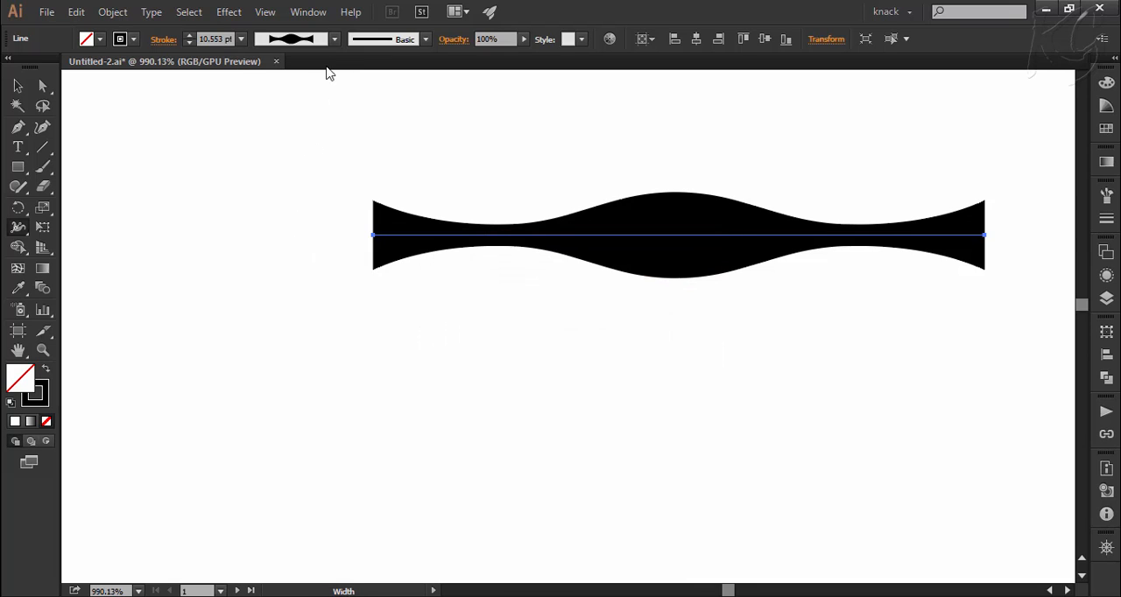
click(336, 39)
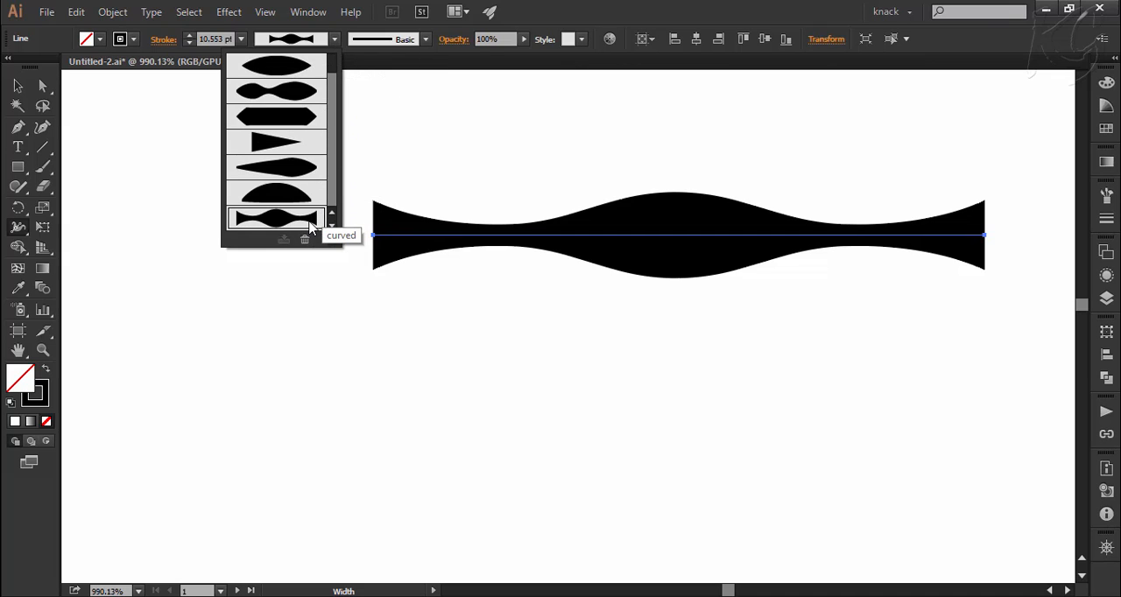
mouse_move(306, 242)
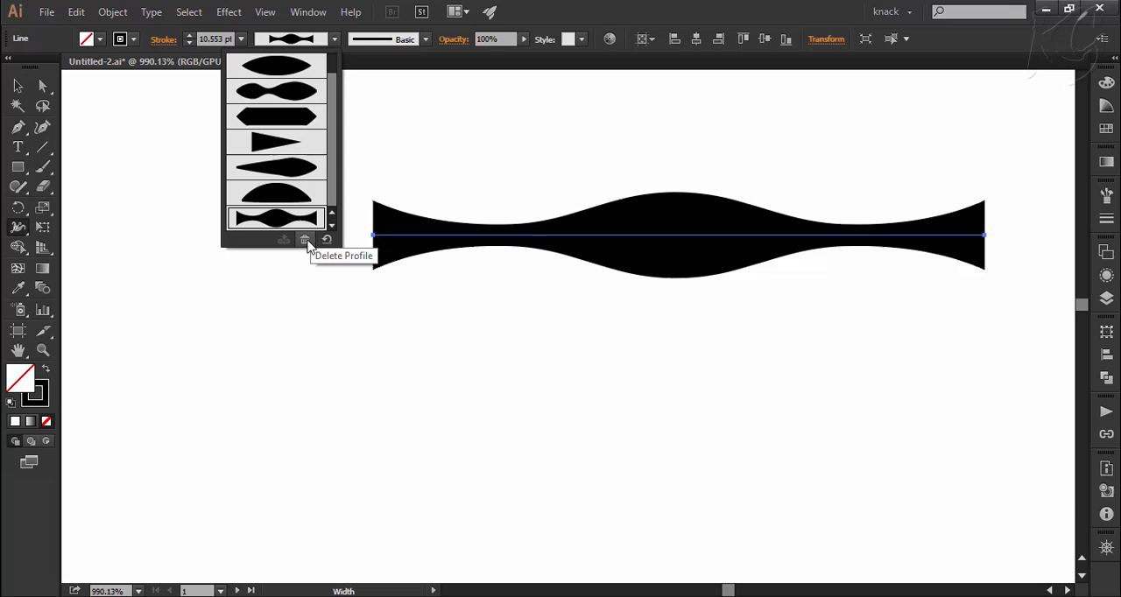
mouse_move(308, 249)
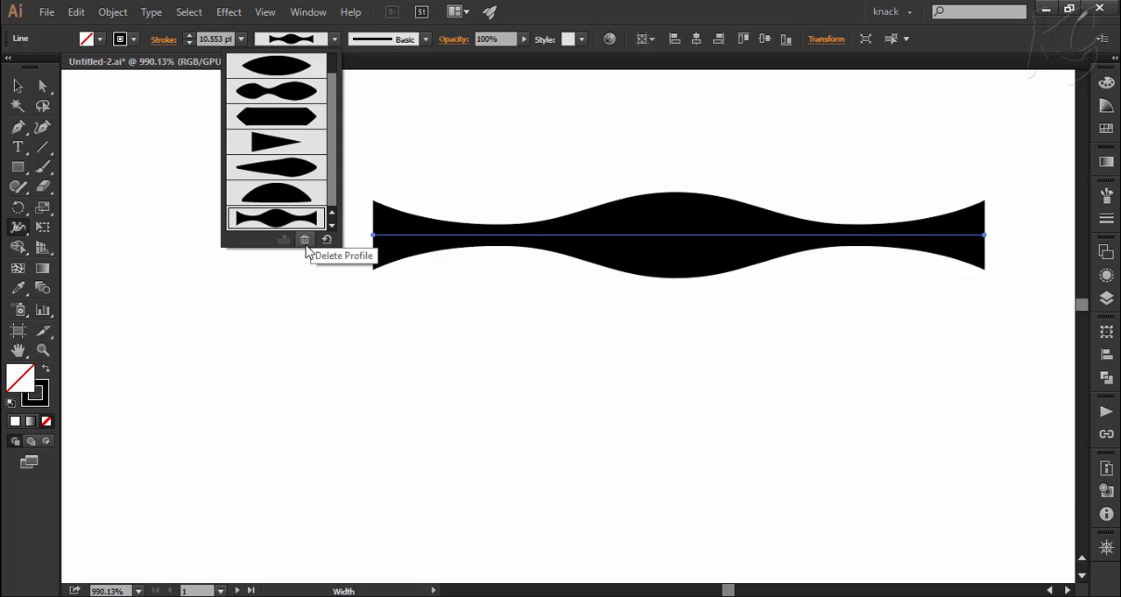
mouse_move(325, 240)
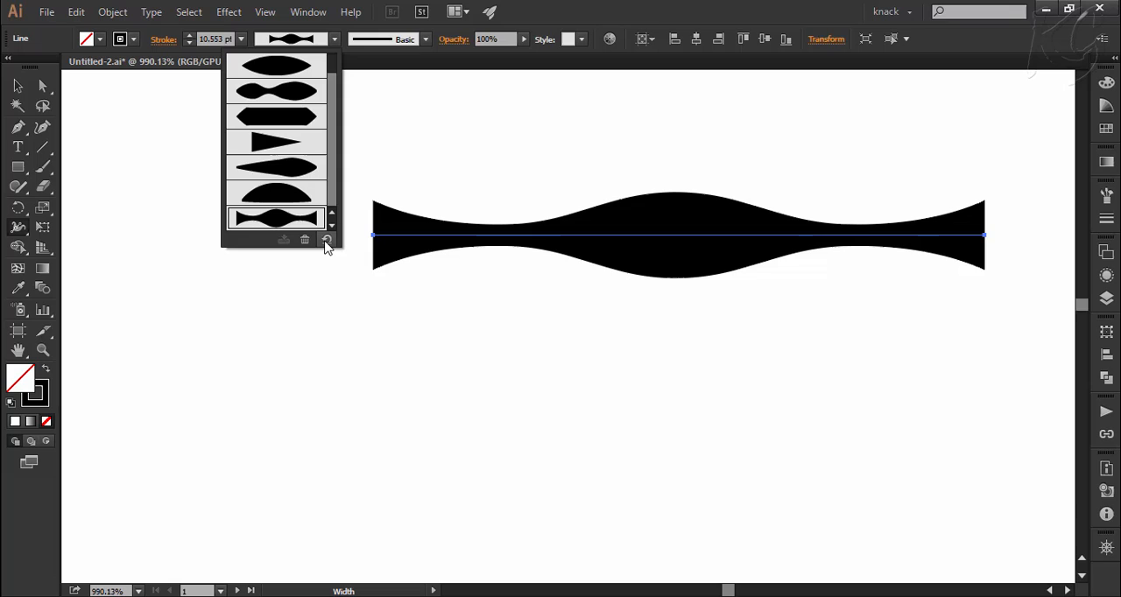
mouse_move(327, 248)
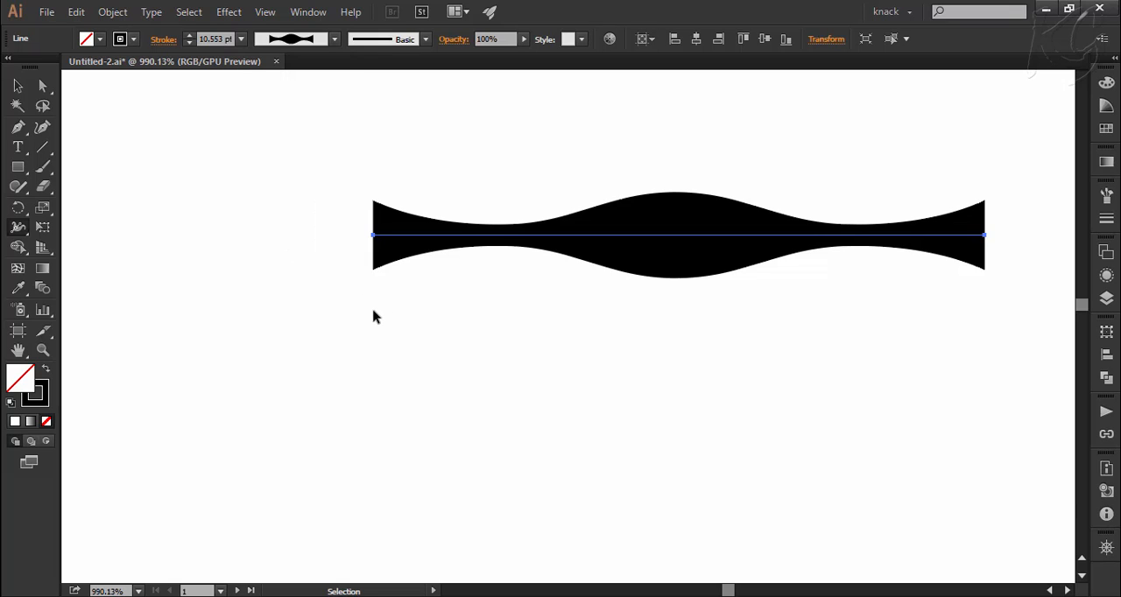
mouse_move(378, 256)
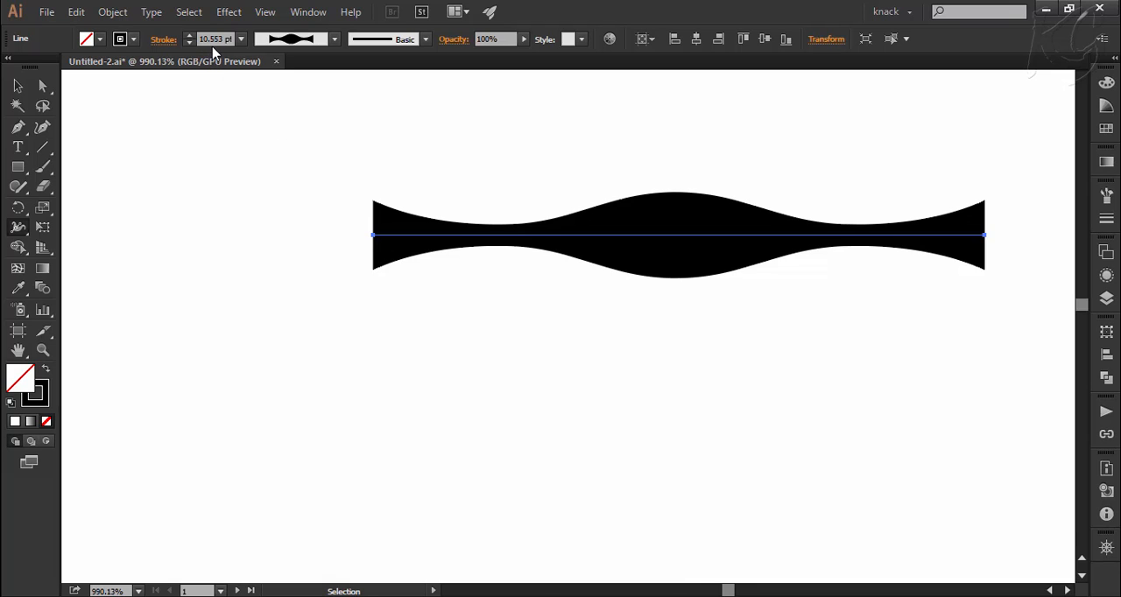
mouse_move(298, 185)
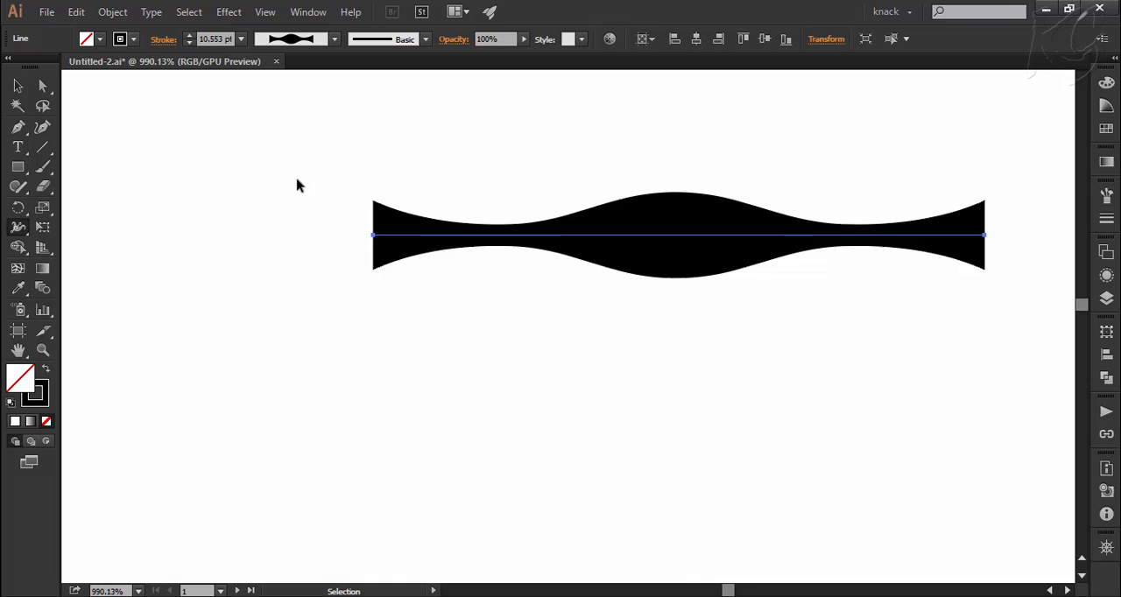
mouse_move(589, 208)
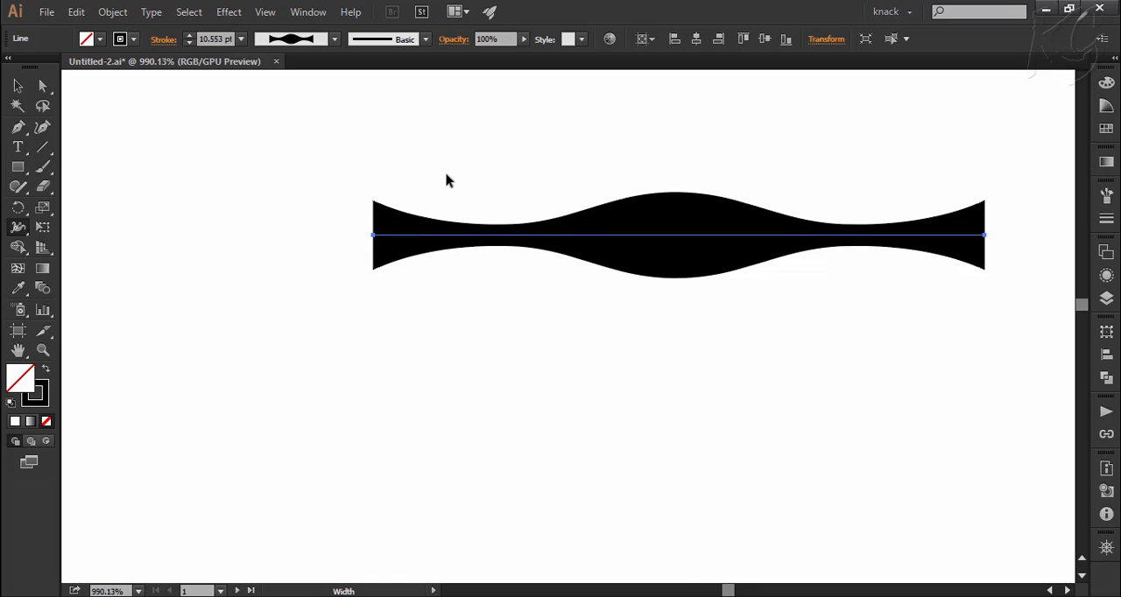
mouse_move(678, 245)
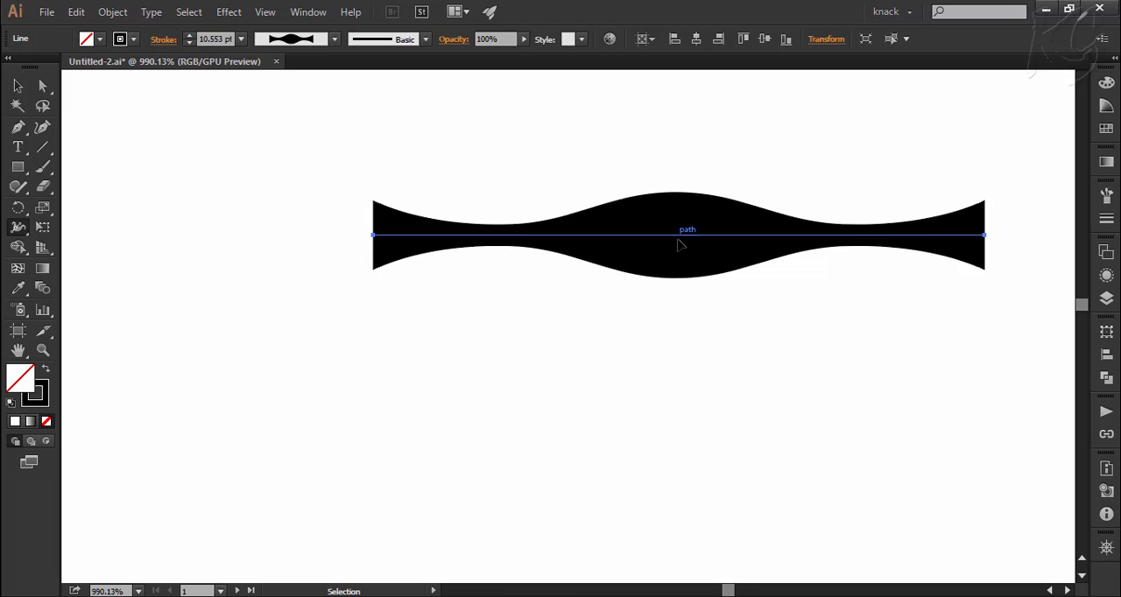
mouse_move(560, 259)
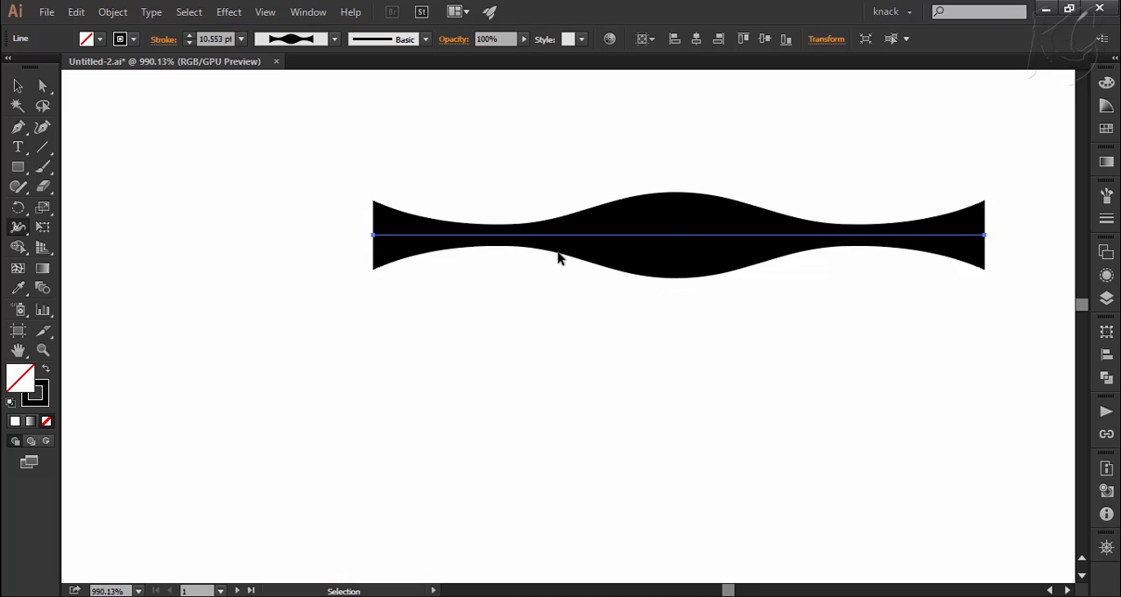
Set the wavy line's stroke weight to 10 pt in the Control panel
click(189, 35)
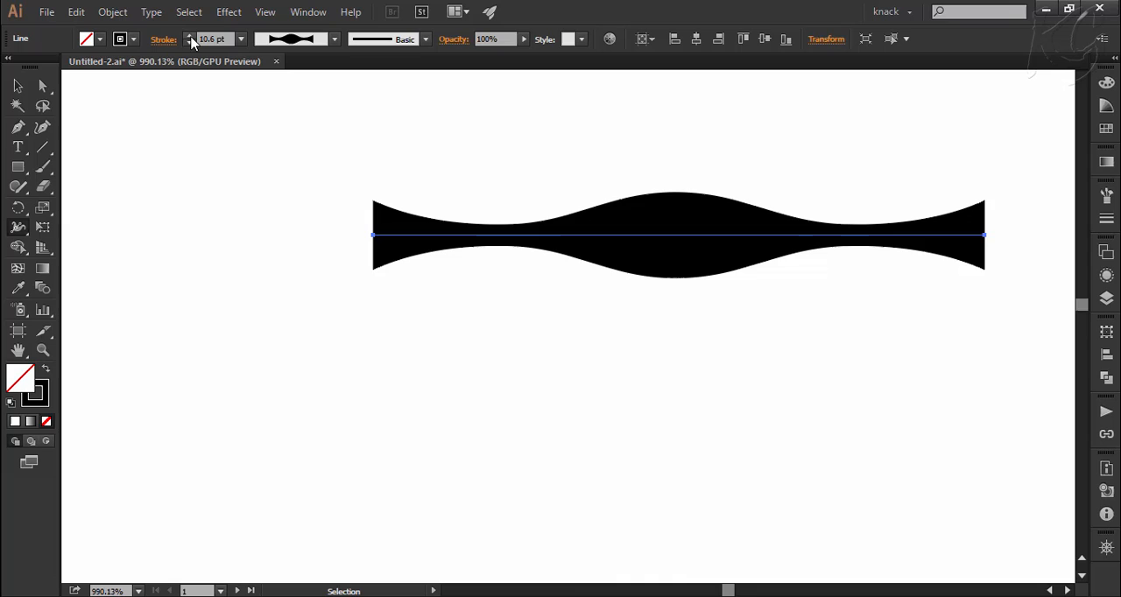
click(191, 35)
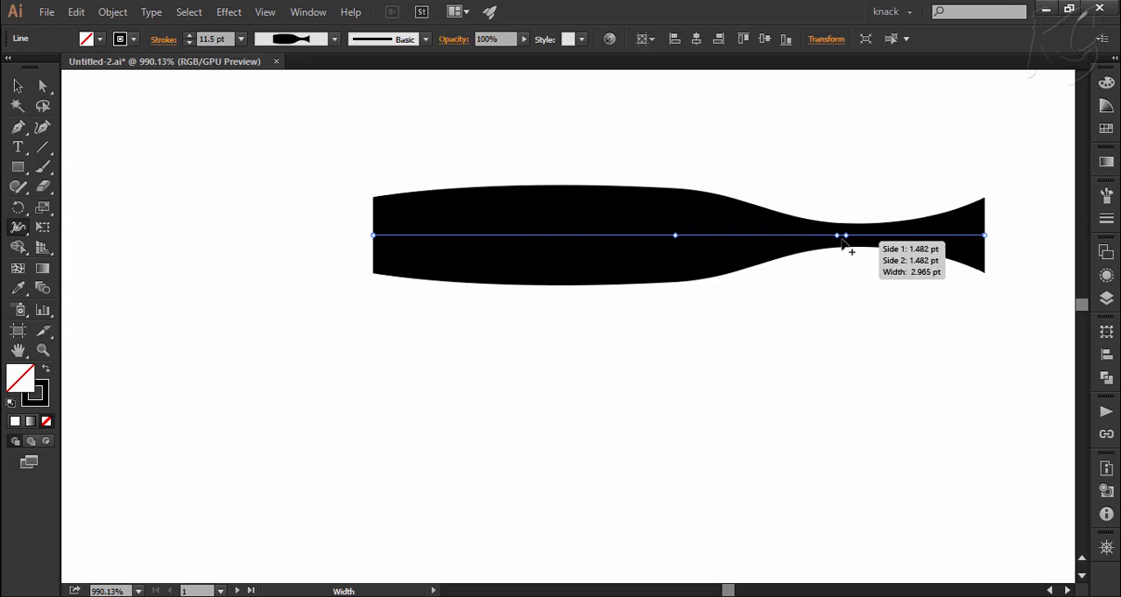
Edit the right neck and left end width points so the line becomes a thick even bar
double_click(841, 235)
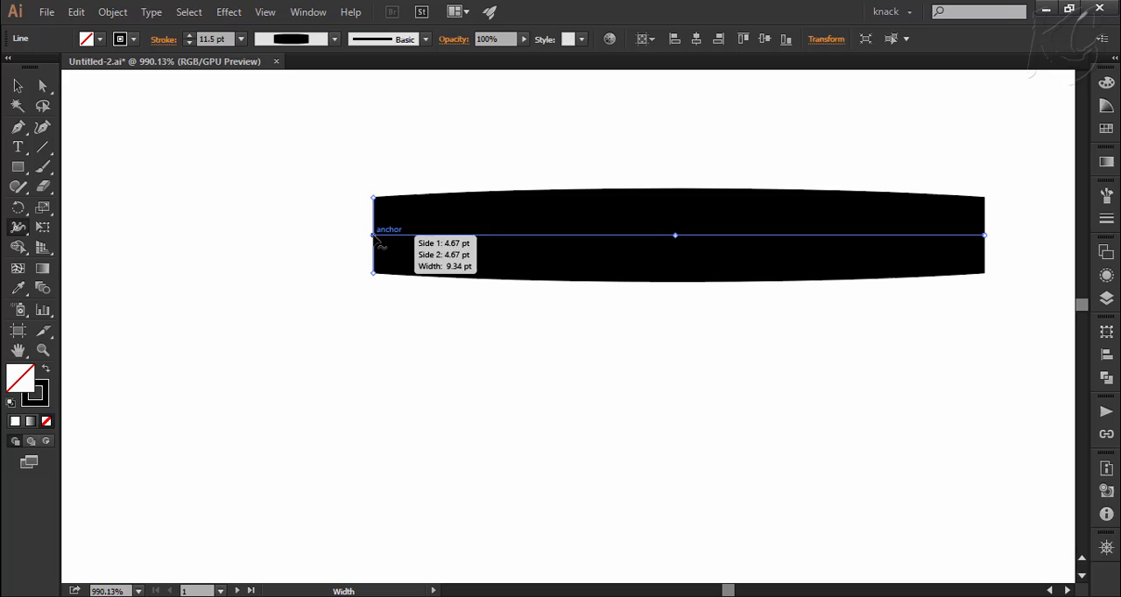
double_click(371, 237)
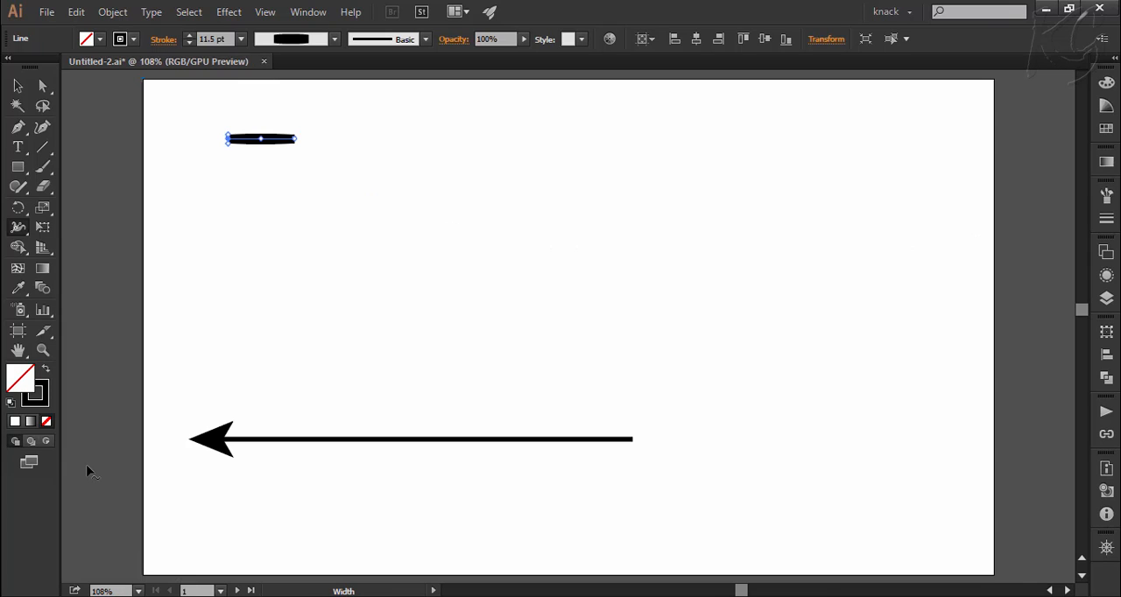
mouse_move(258, 470)
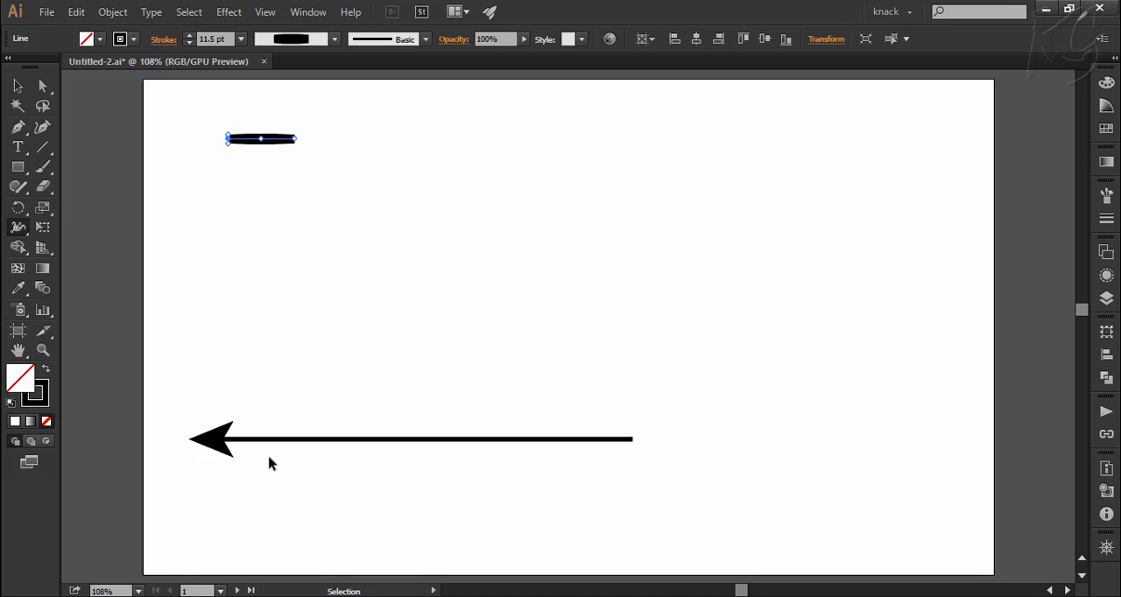
mouse_move(214, 462)
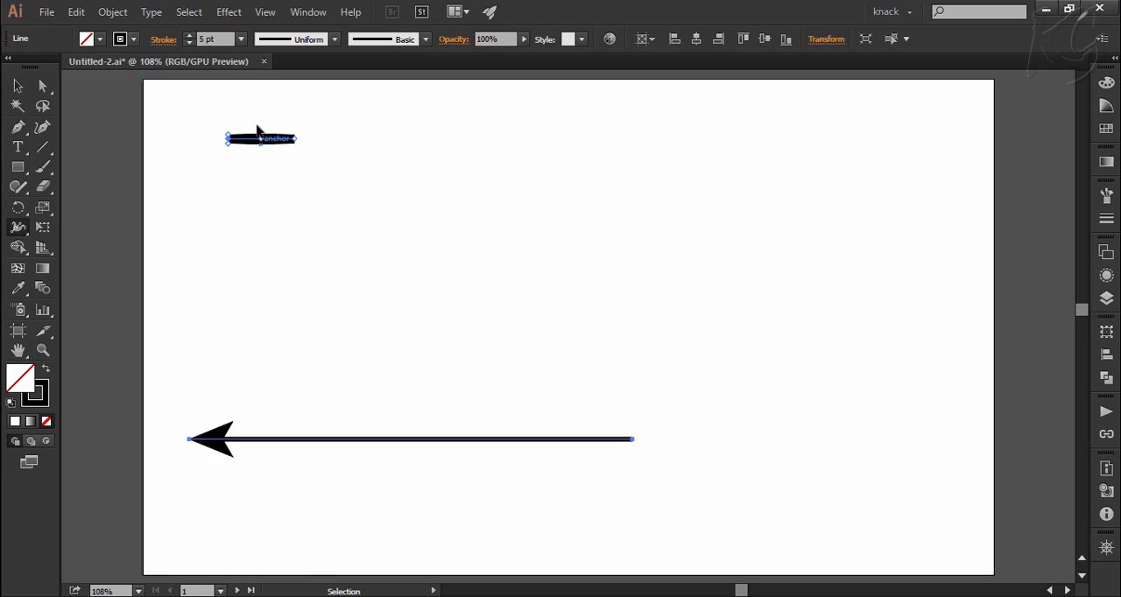
Give the arrow a heavier stroke and enlarge its start arrowhead via the Stroke panel Scale
click(189, 35)
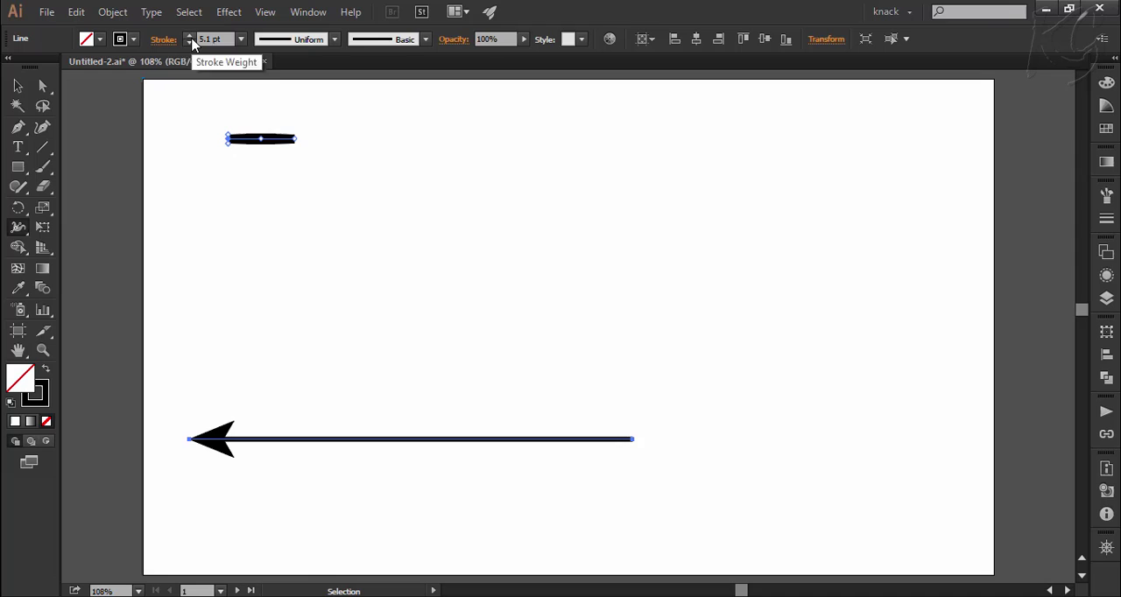
click(189, 35)
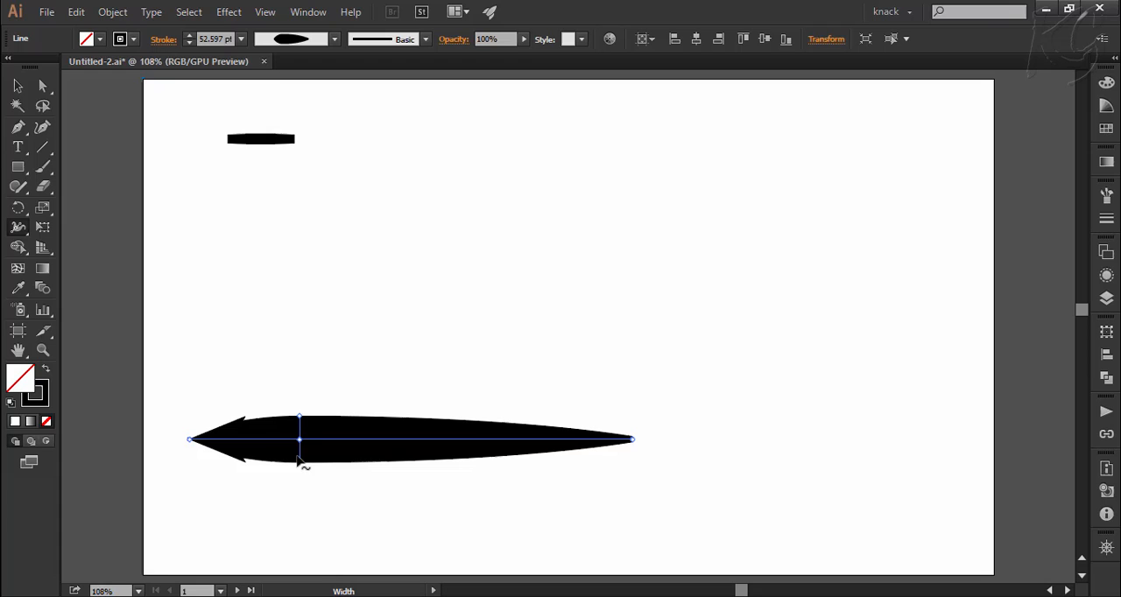
click(164, 38)
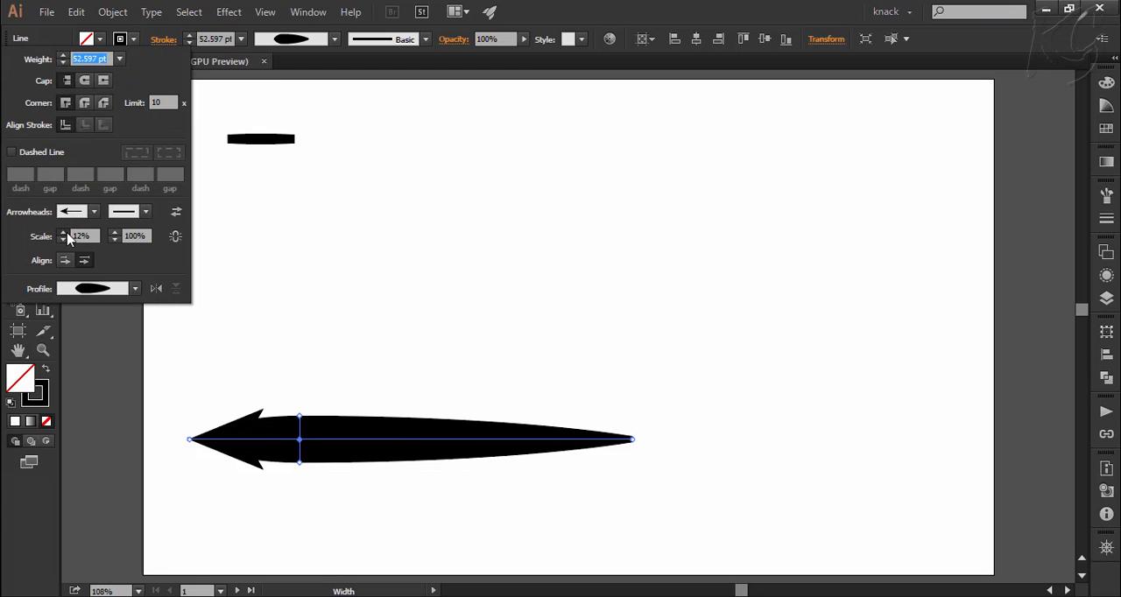
click(63, 235)
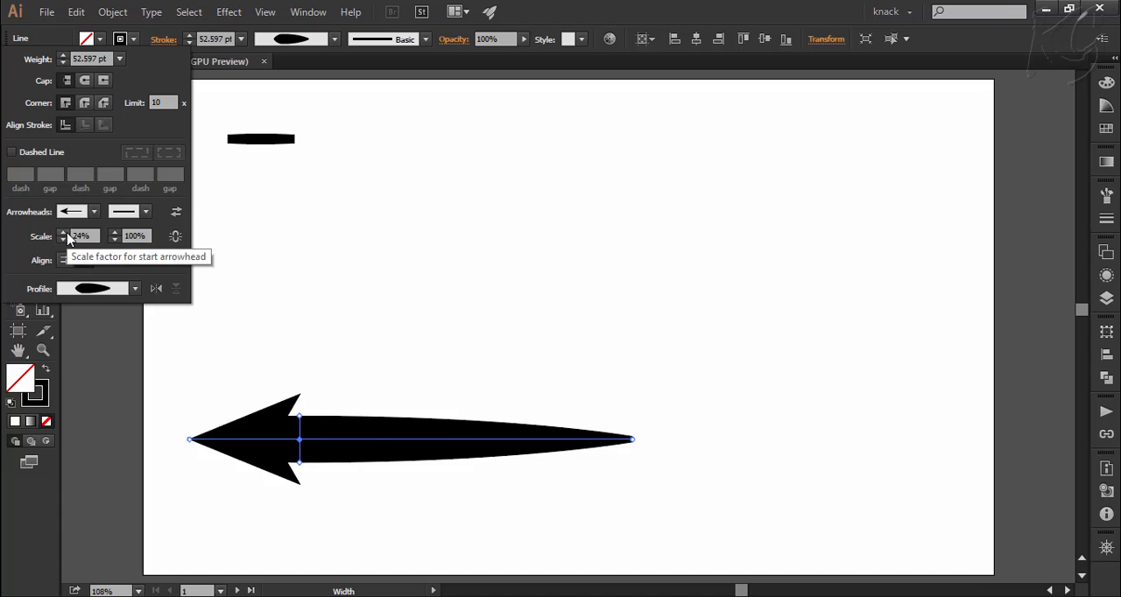
mouse_move(131, 249)
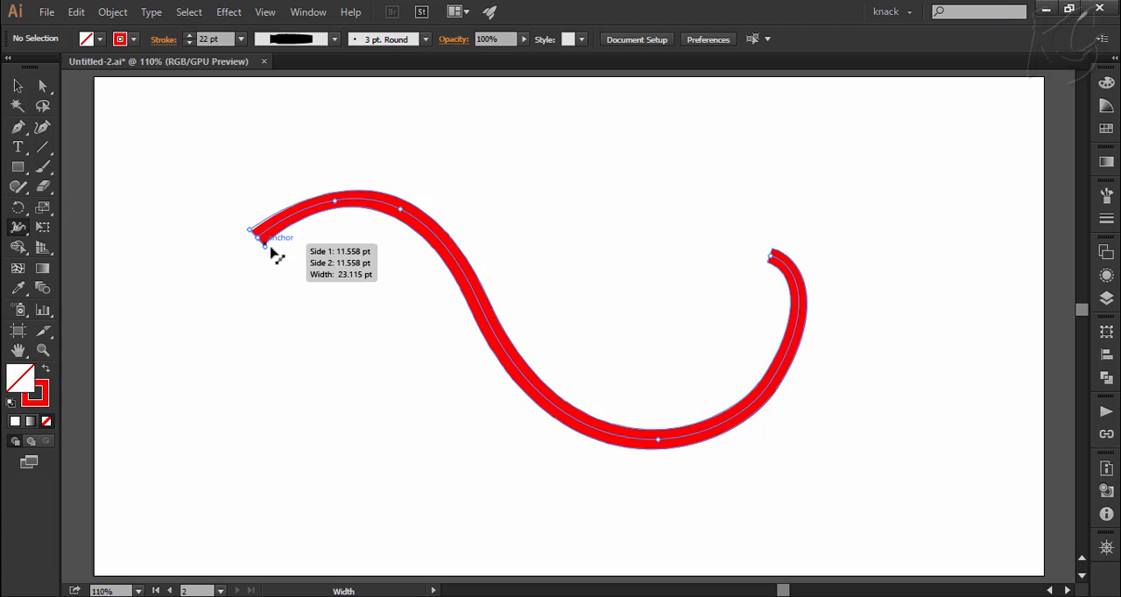
Flare the red curve's left end, thicken its upper bend and confirm exact side widths for that point
drag(262, 246, 769, 255)
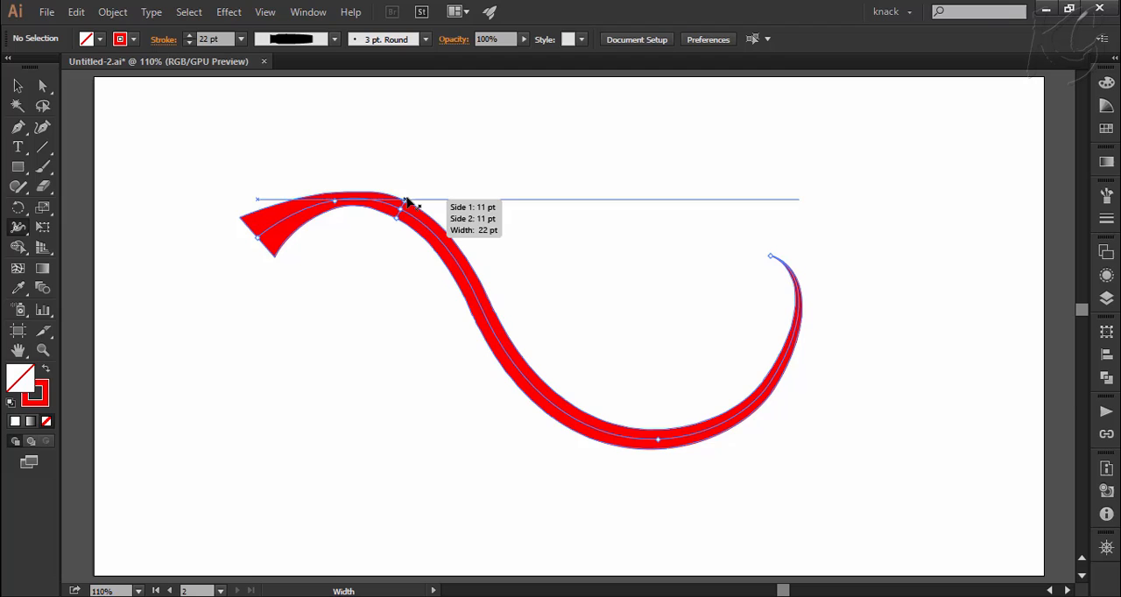
drag(403, 201, 399, 224)
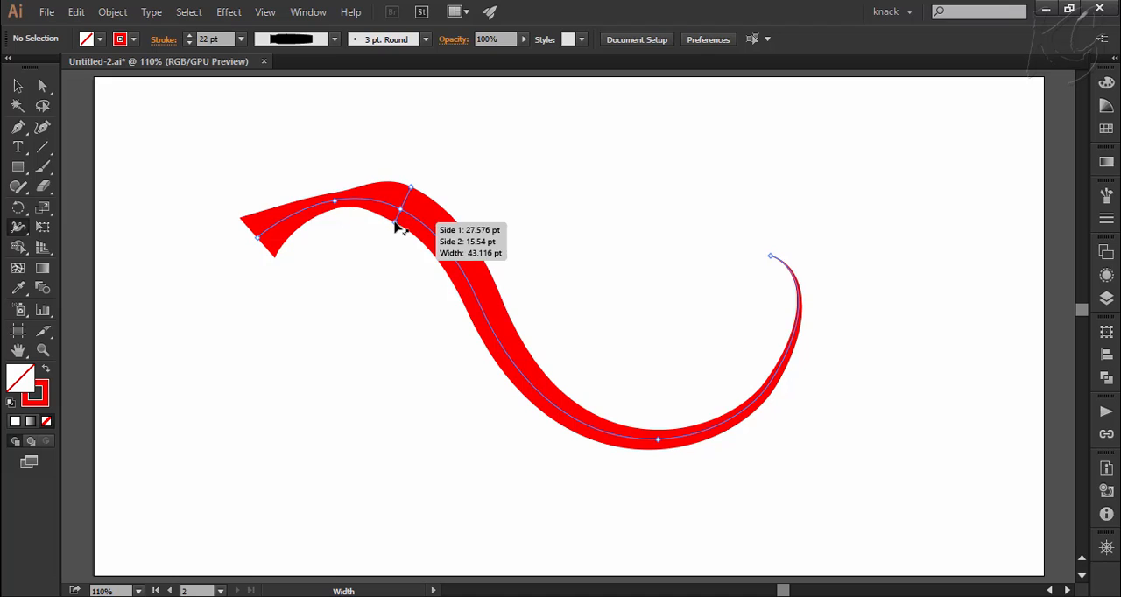
mouse_move(375, 245)
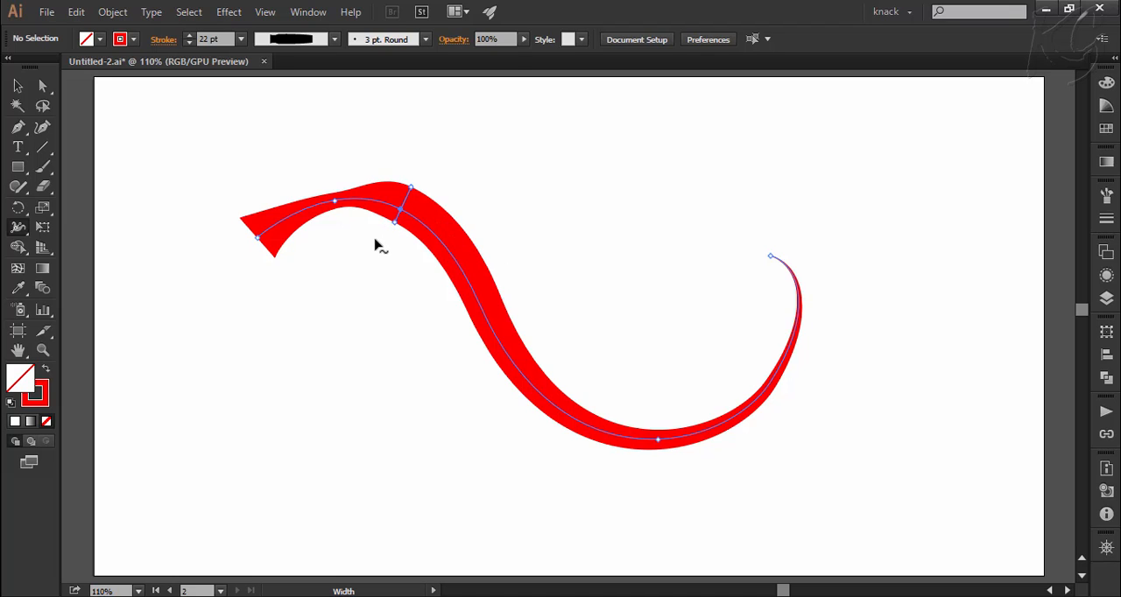
mouse_move(394, 224)
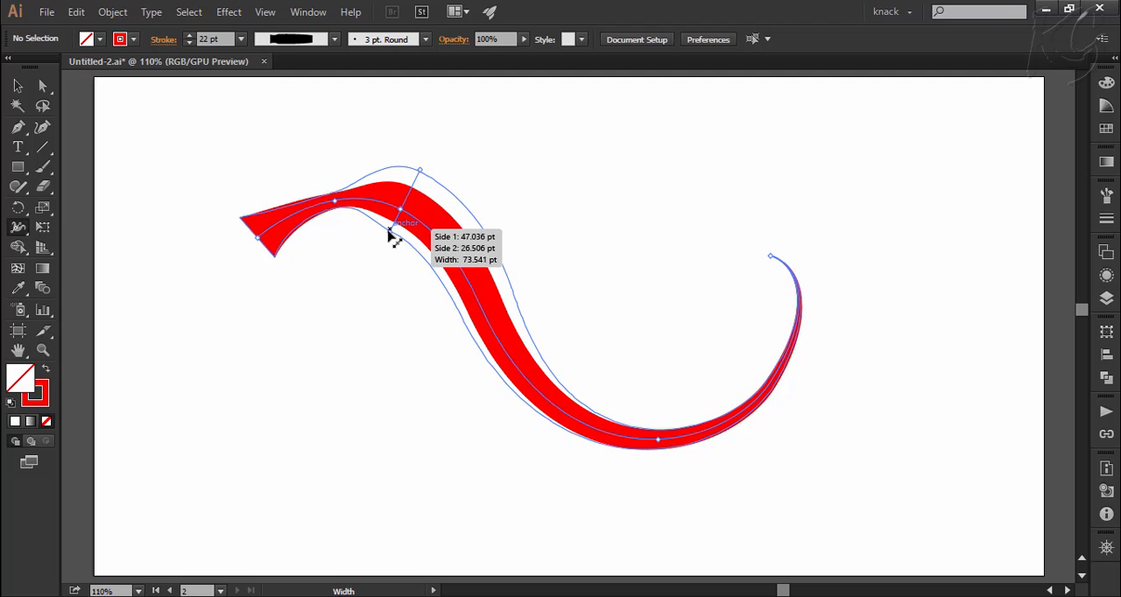
drag(399, 226, 400, 213)
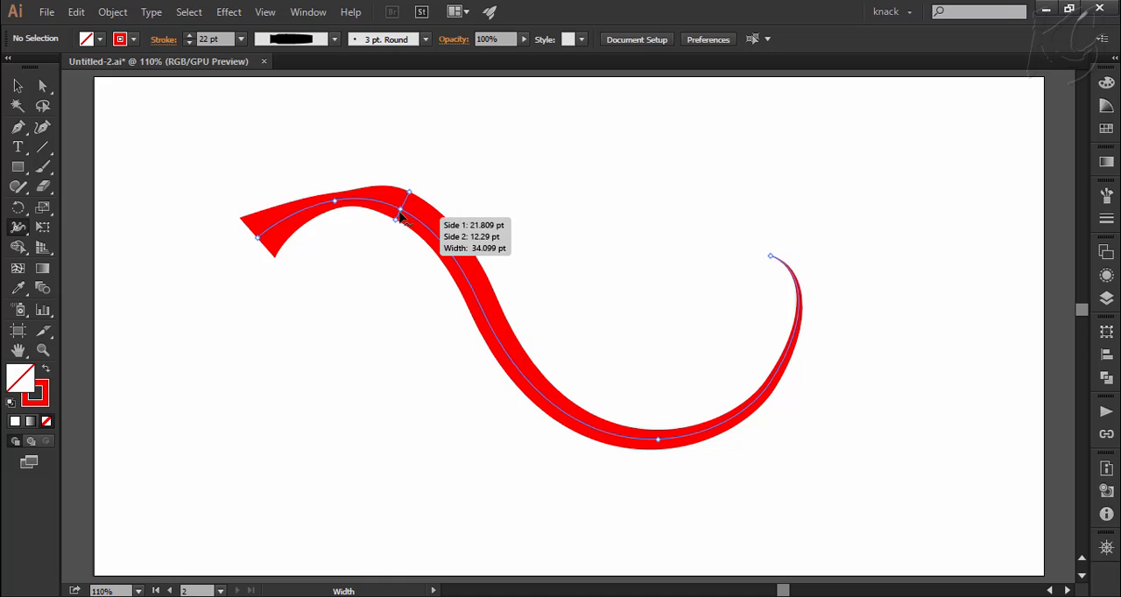
double_click(396, 214)
text(1)
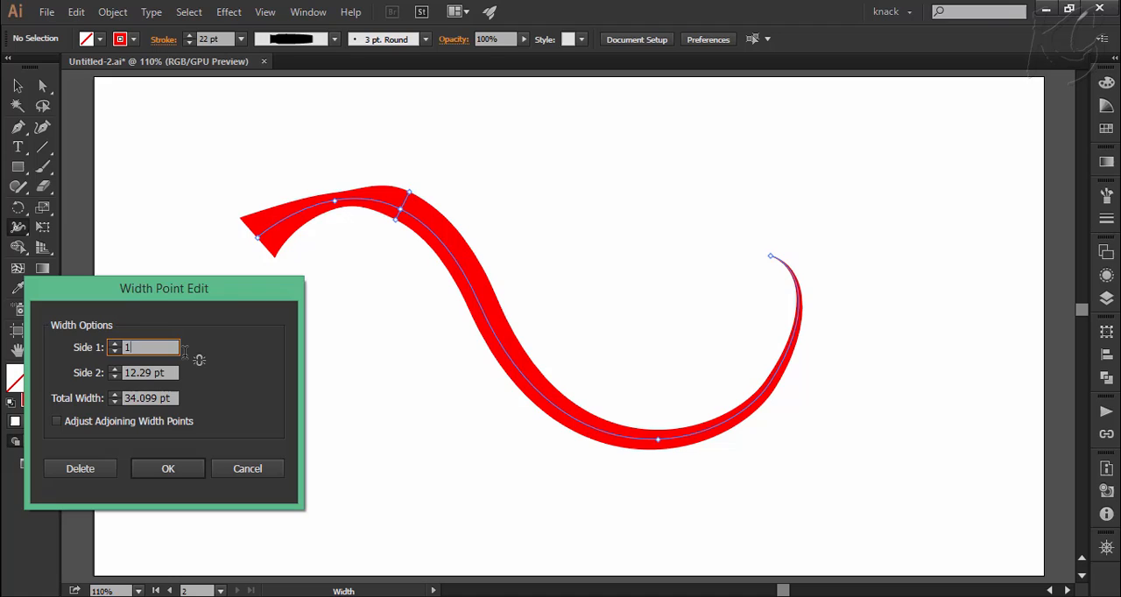
click(168, 469)
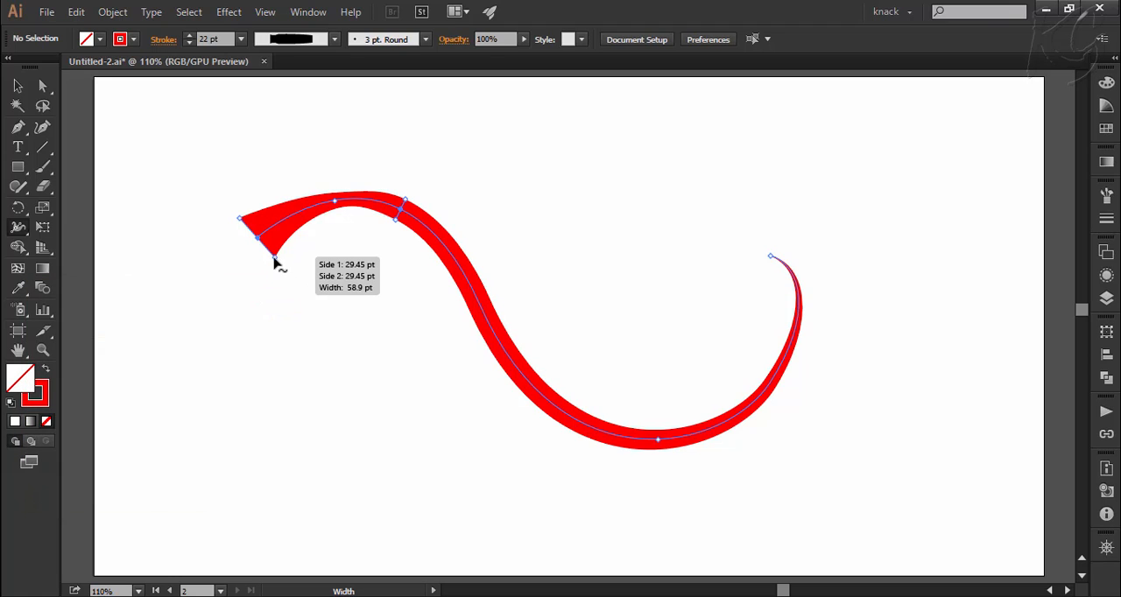
Flare the red curve's left end to about 98 pt with Adjust Adjoining Width Points enabled
drag(263, 242, 301, 289)
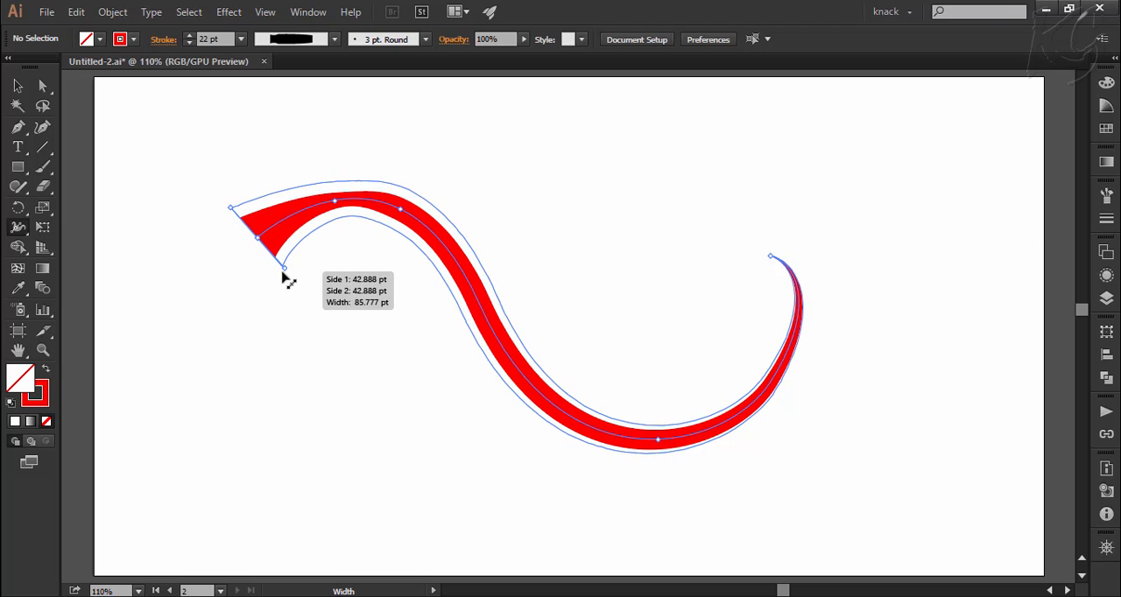
drag(284, 266, 295, 287)
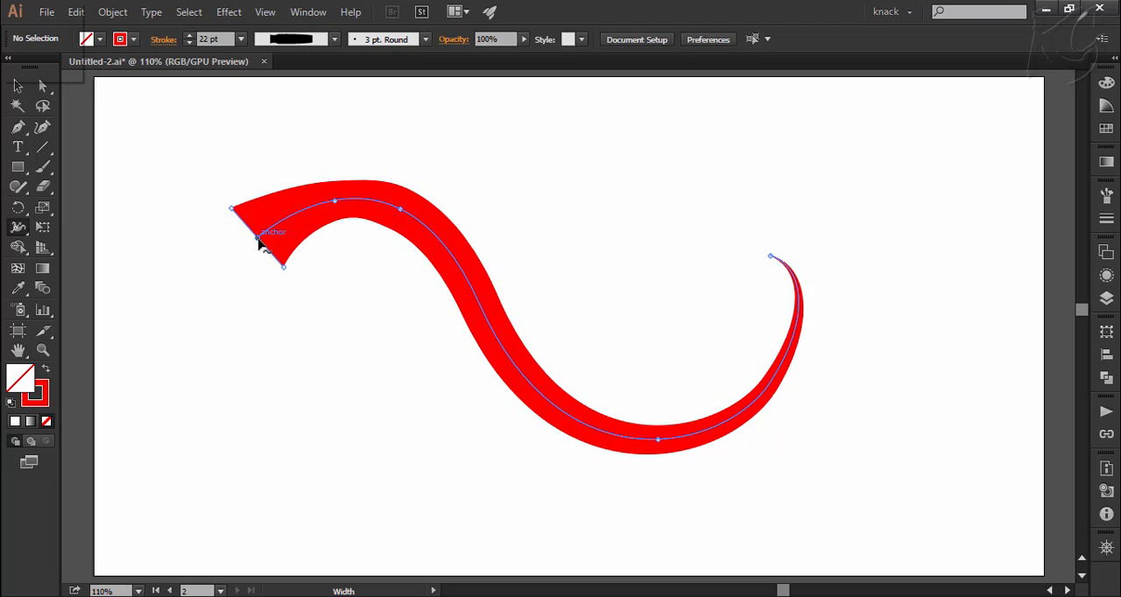
double_click(261, 243)
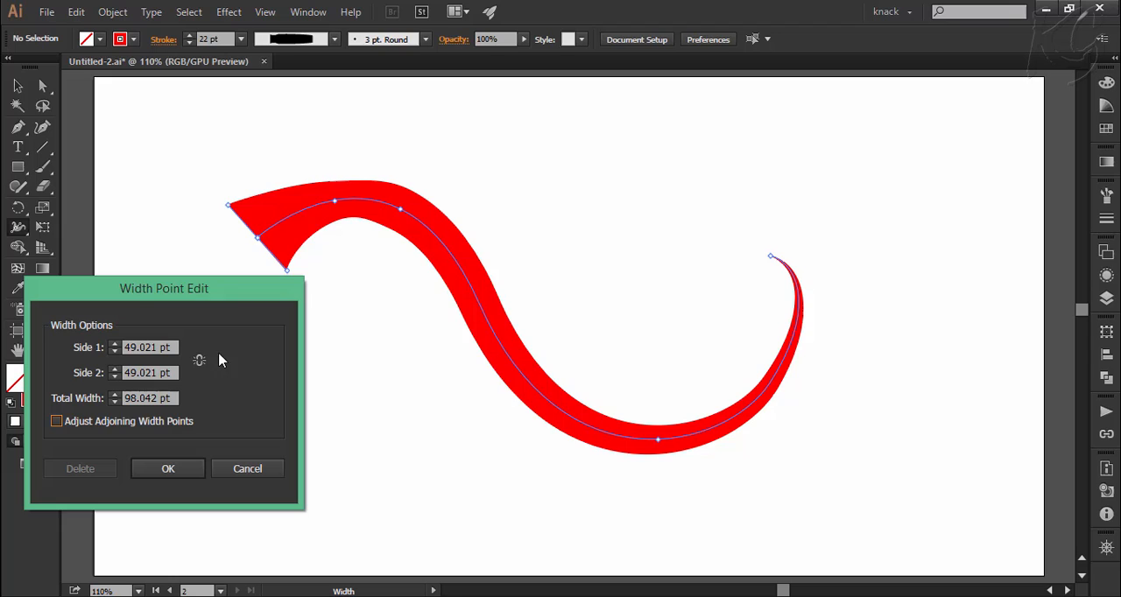
click(56, 421)
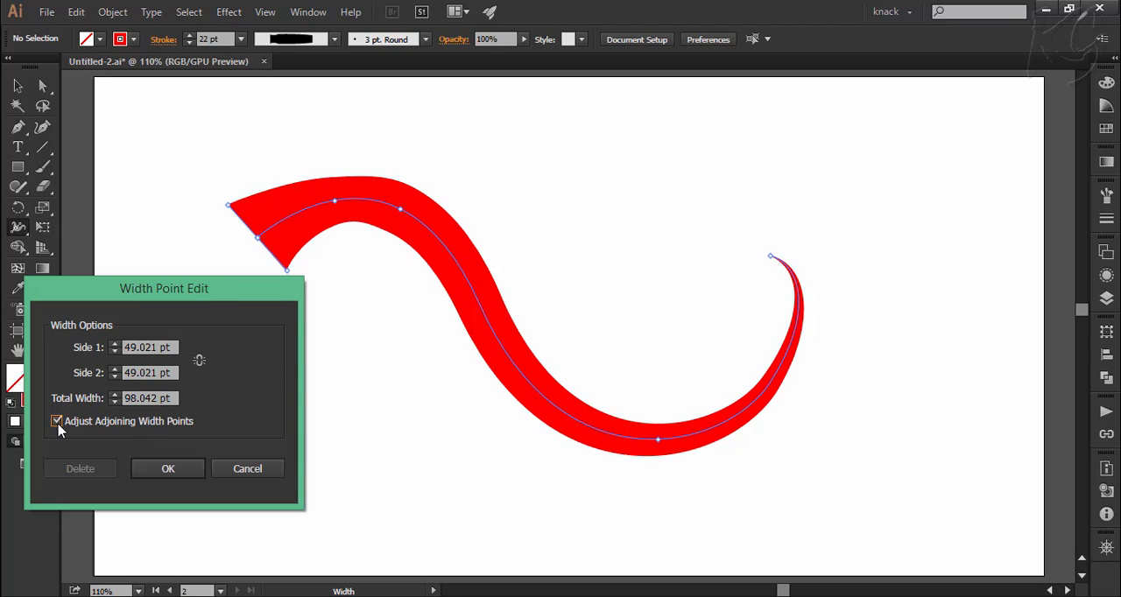
click(169, 470)
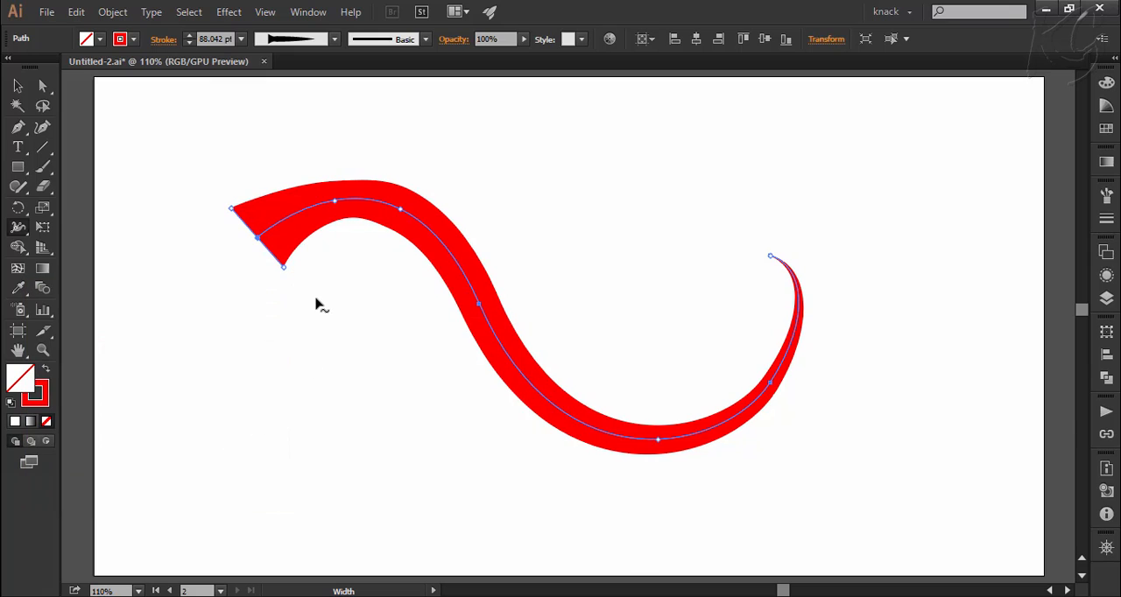
mouse_move(319, 293)
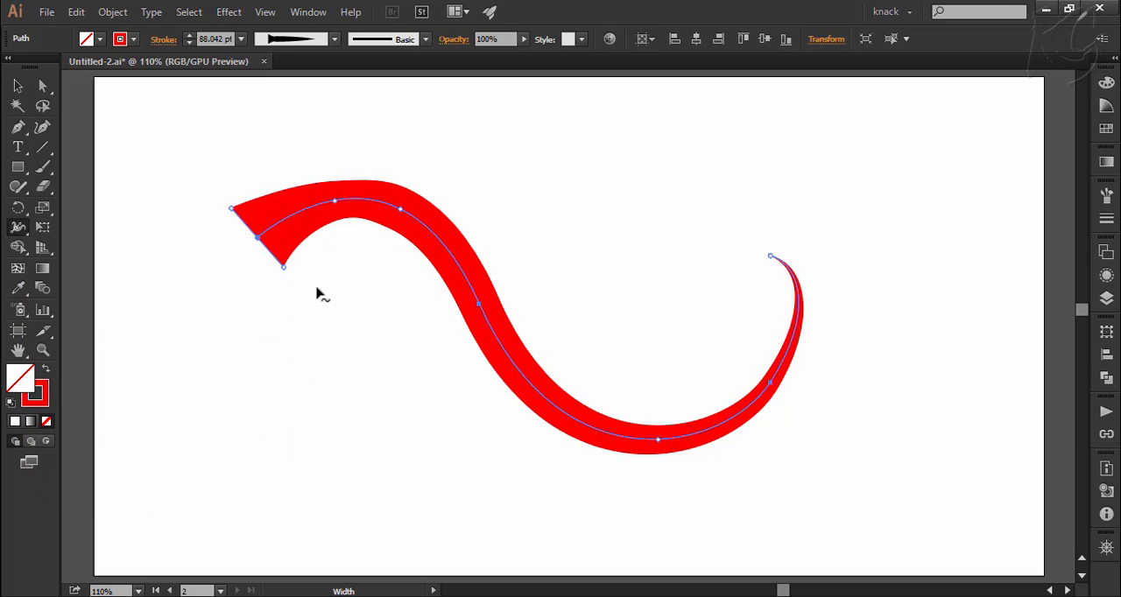
mouse_move(294, 270)
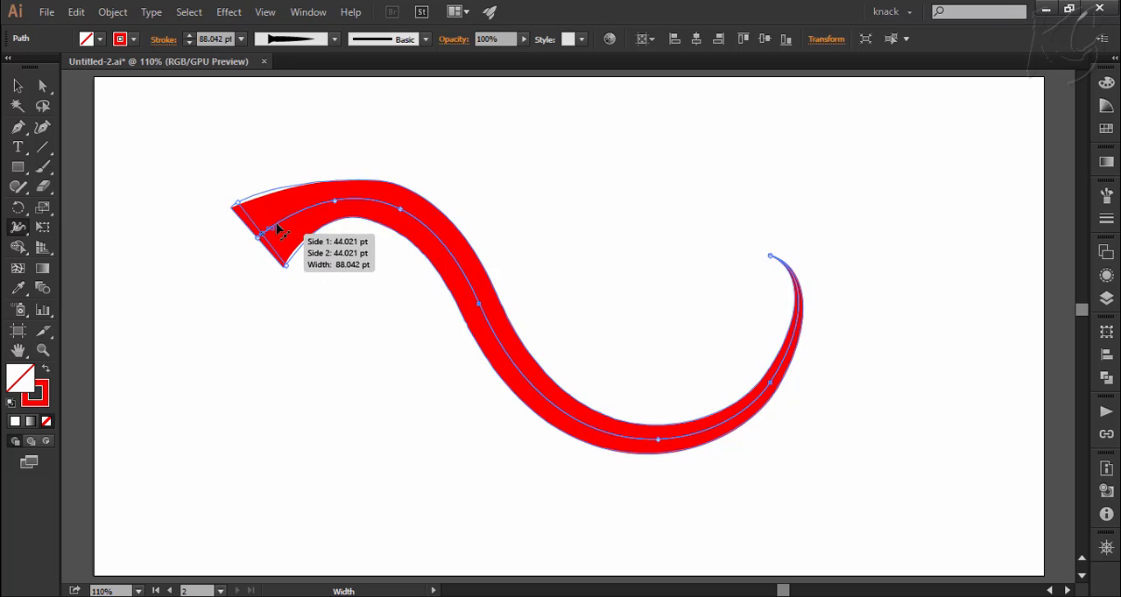
Slide a width point along the left end to split it into a pointed arrowhead
drag(259, 237, 342, 207)
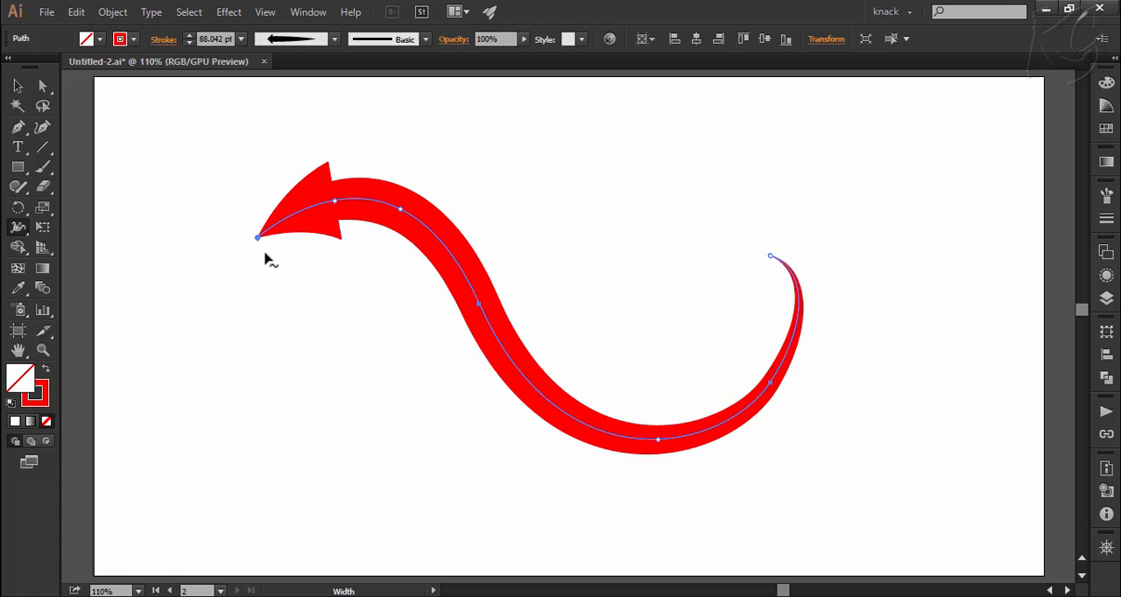
mouse_move(309, 270)
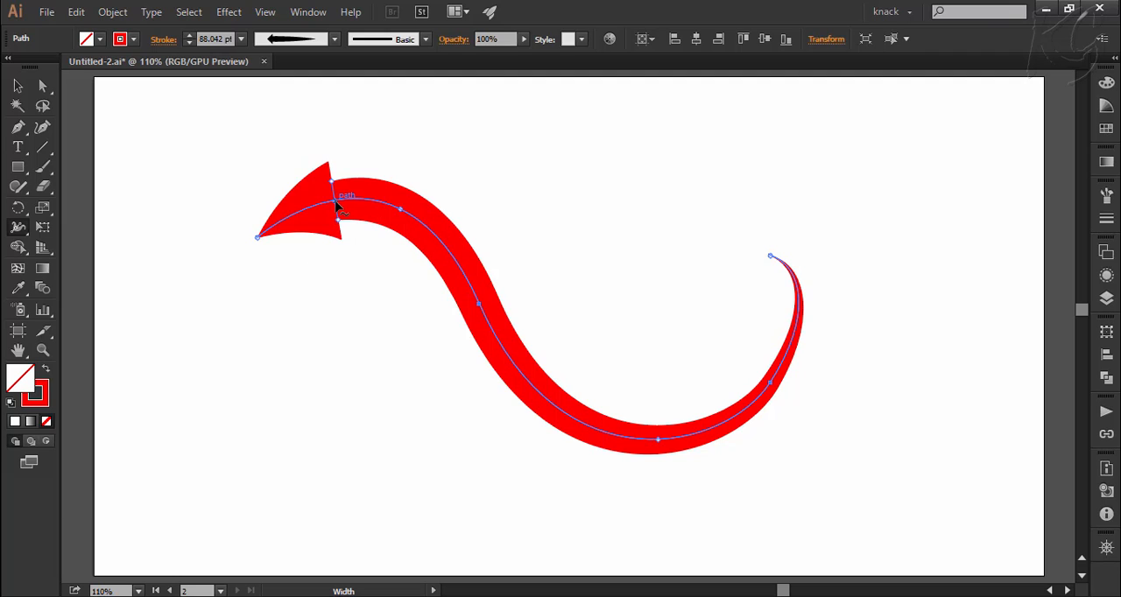
double_click(332, 207)
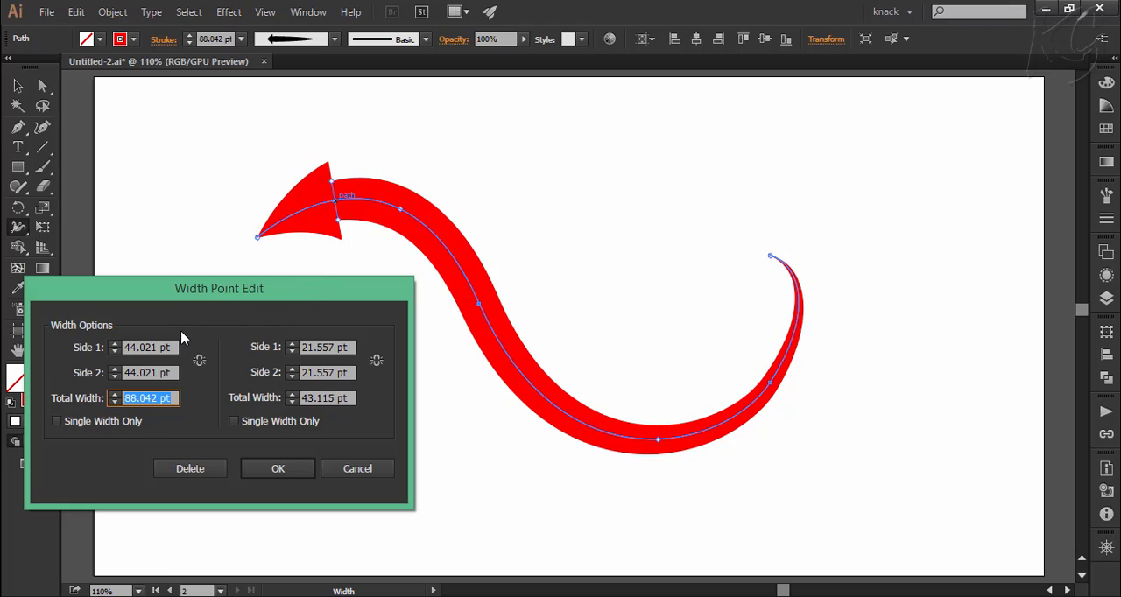
mouse_move(266, 329)
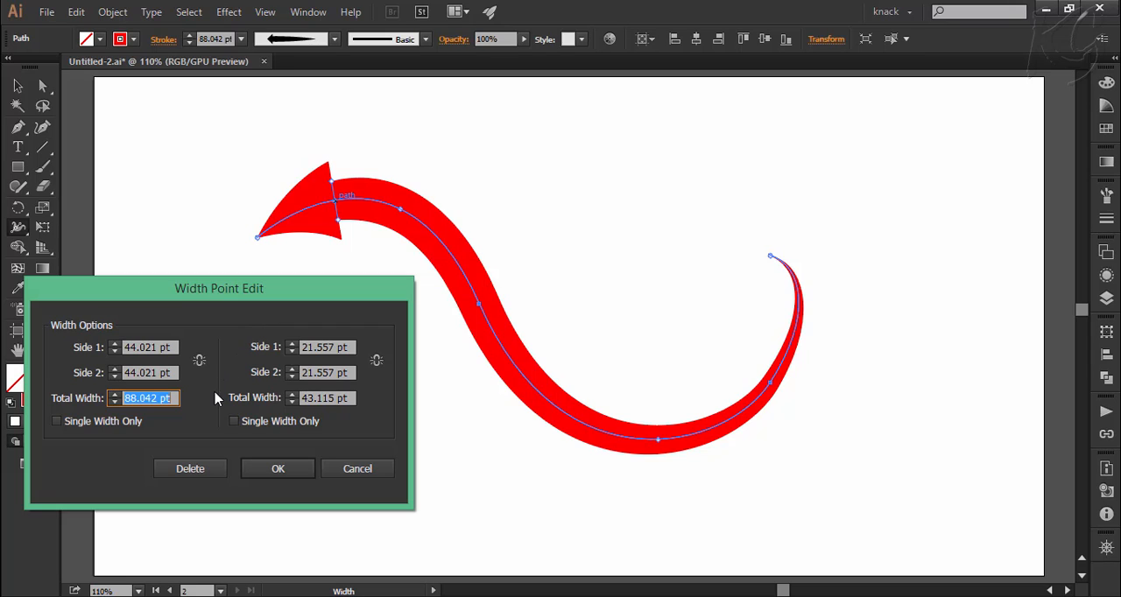
mouse_move(59, 429)
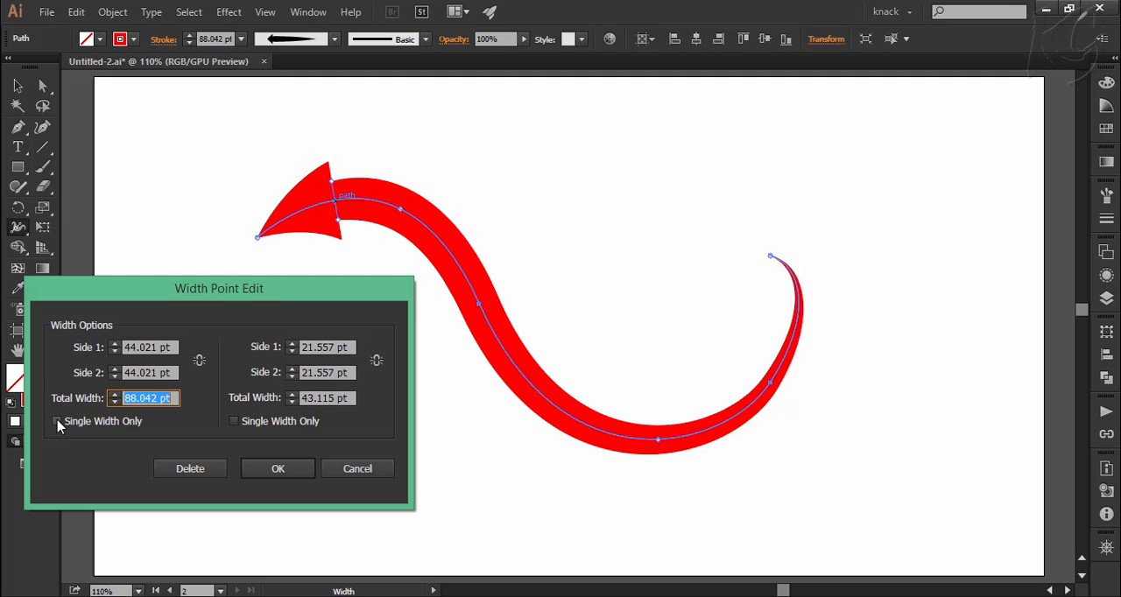
click(58, 420)
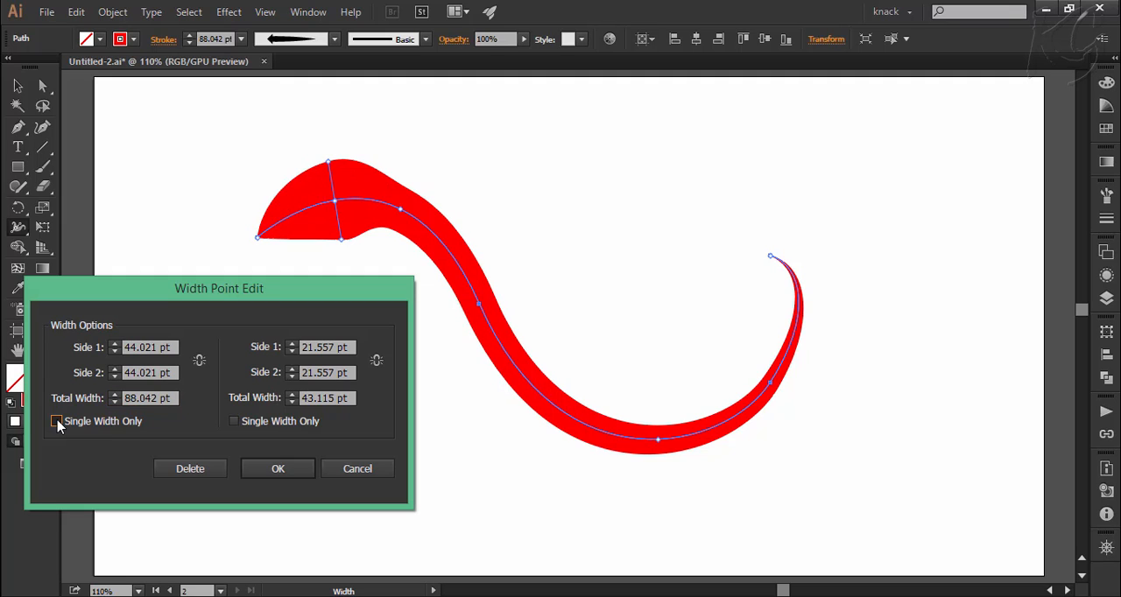
click(56, 420)
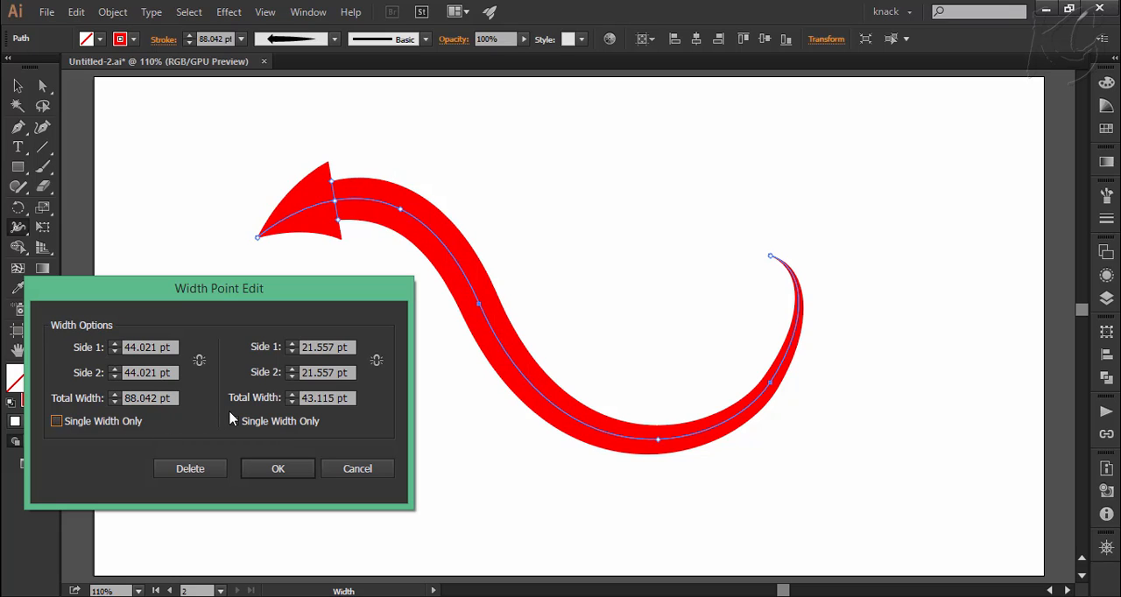
click(233, 420)
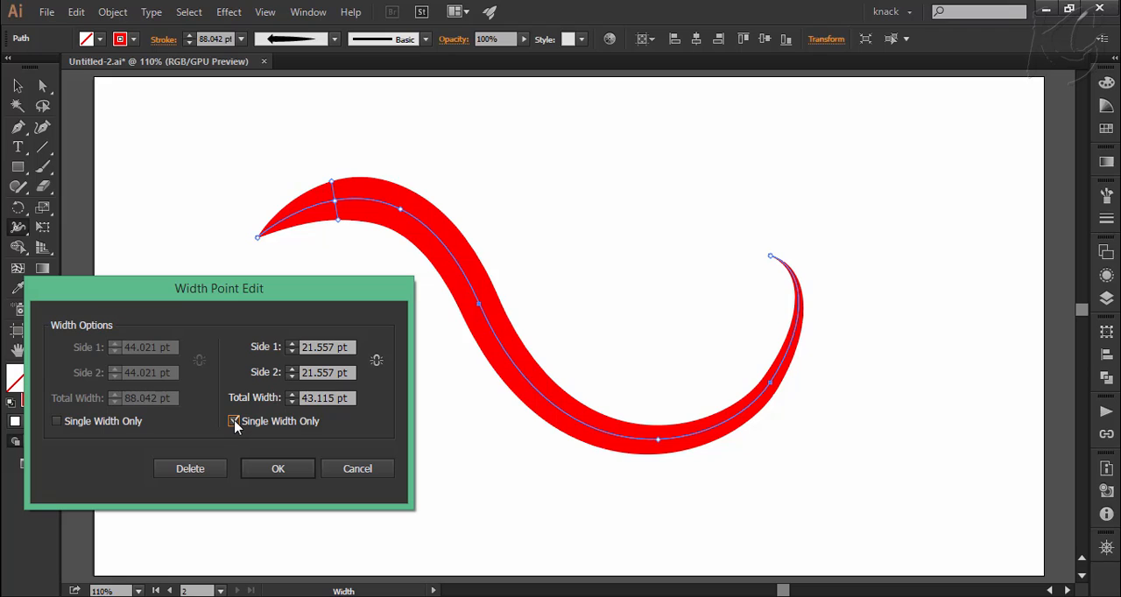
click(234, 421)
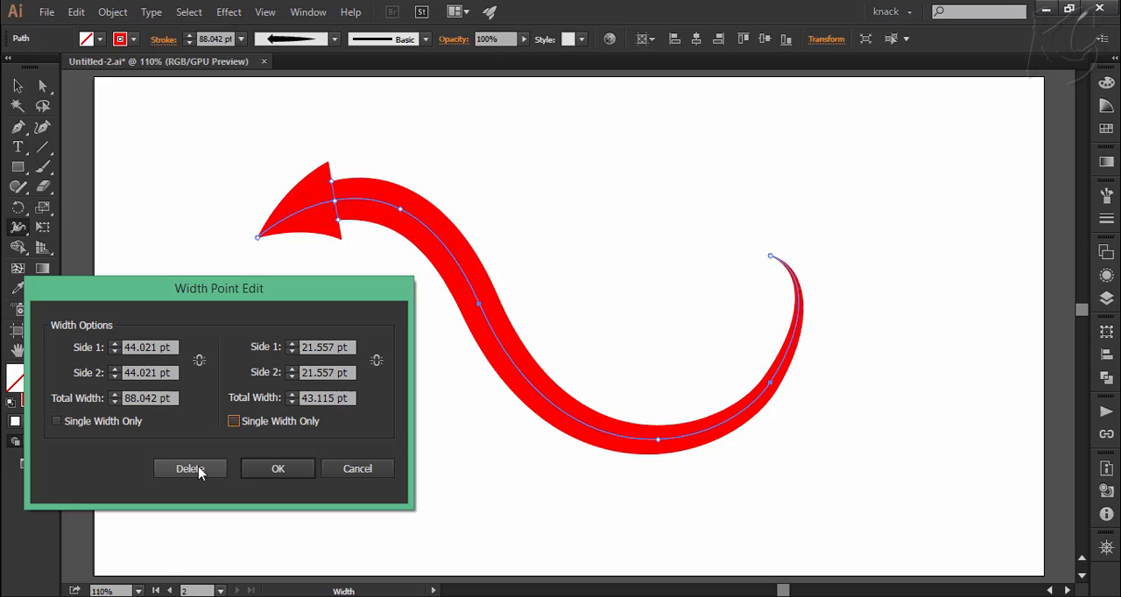
mouse_move(199, 473)
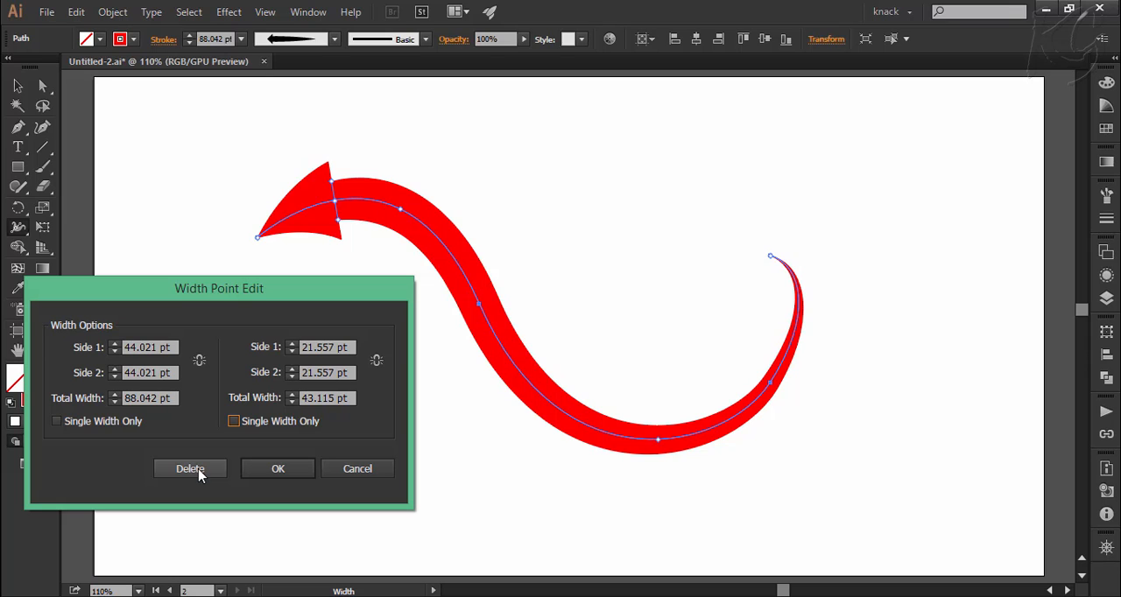
mouse_move(459, 527)
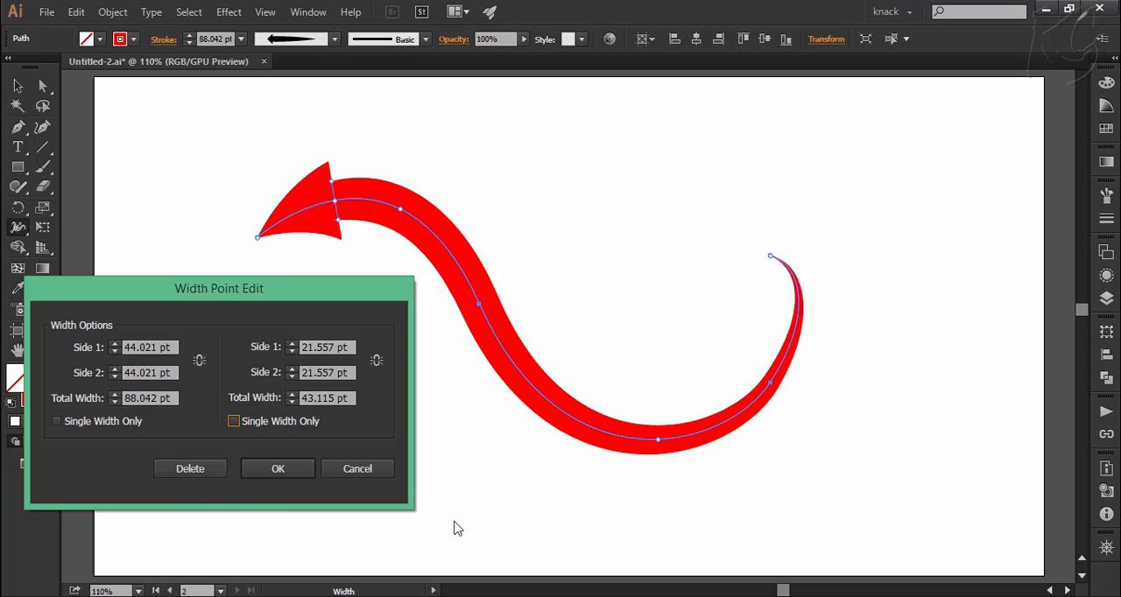
click(277, 470)
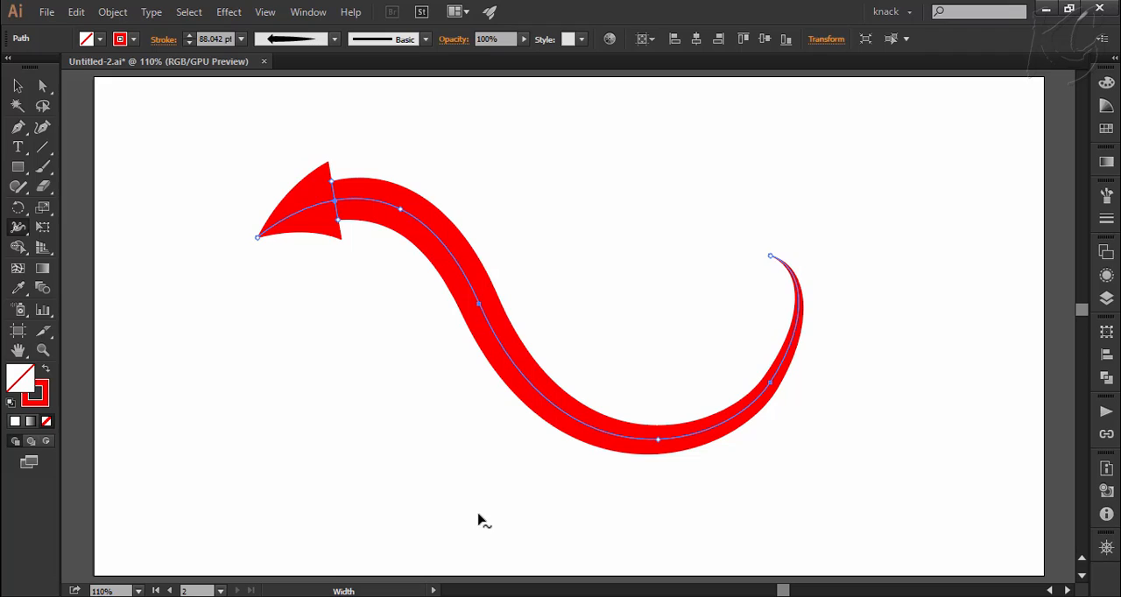